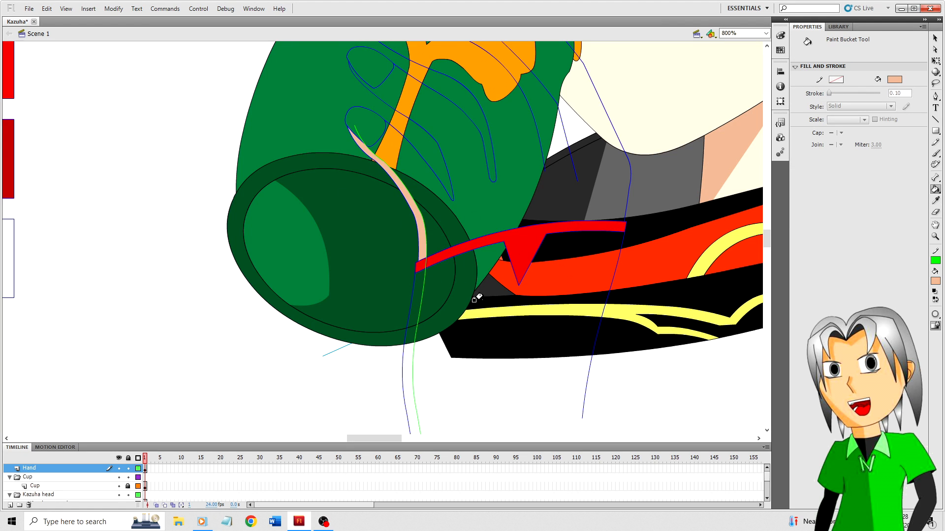
# Step: Fill the sleeve cuff below the green cup dark grey with a red trim band
pyautogui.scroll(-3)
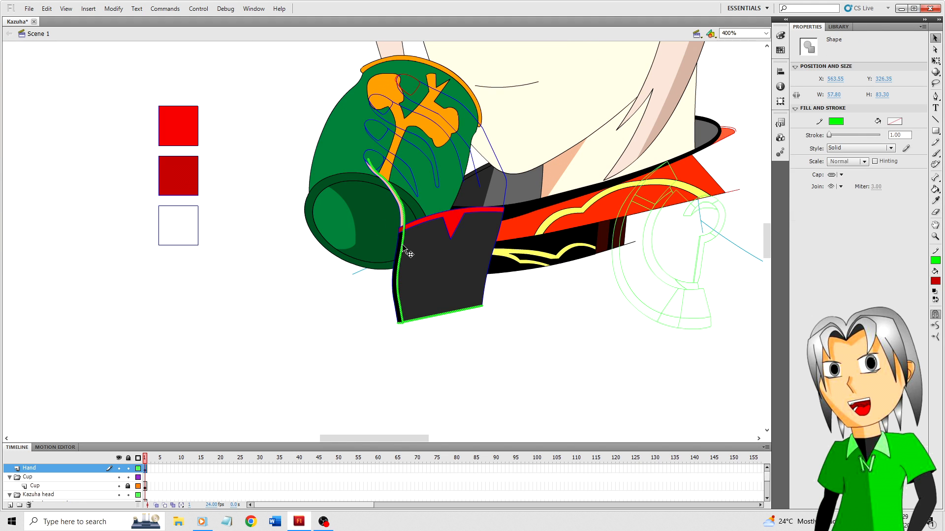
pyautogui.click(301, 343)
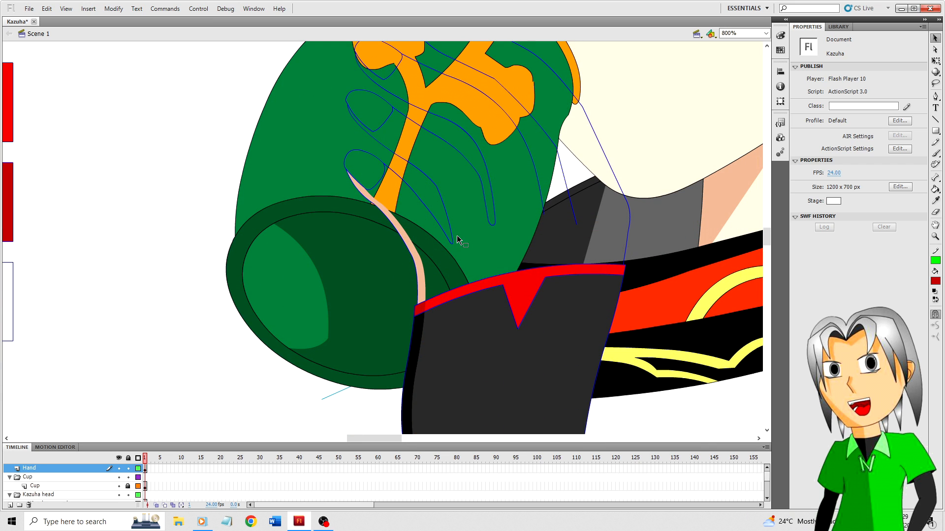
pyautogui.moveTo(487, 271)
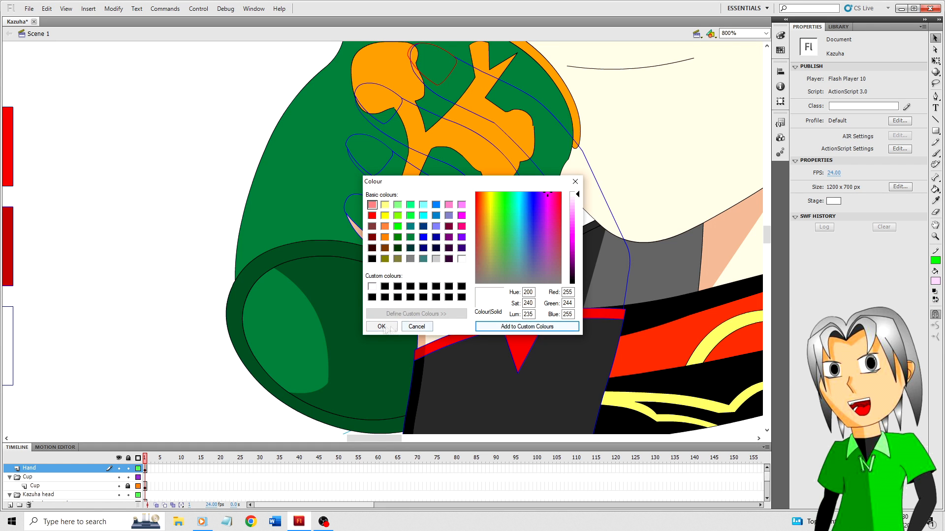
# Step: Paint-bucket both fingers gripping the cup with the off-white colour
pyautogui.click(381, 326)
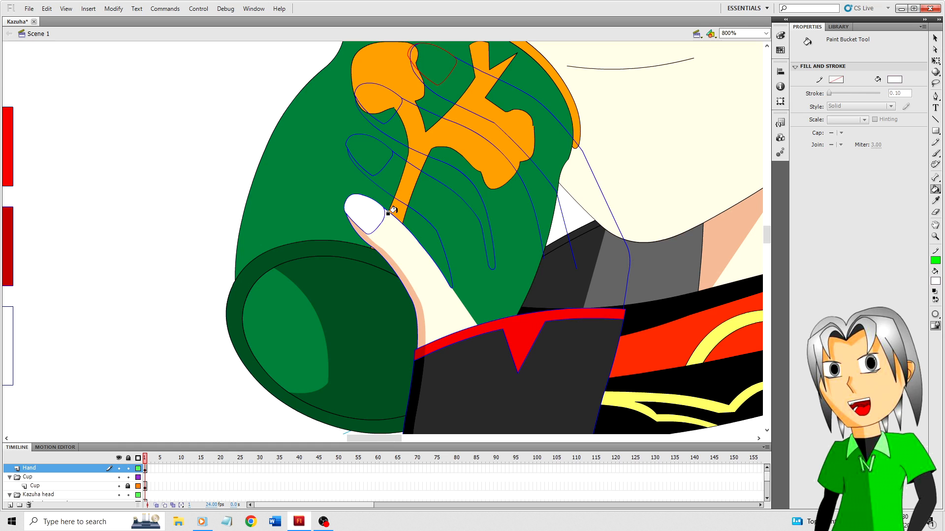
pyautogui.moveTo(289, 200)
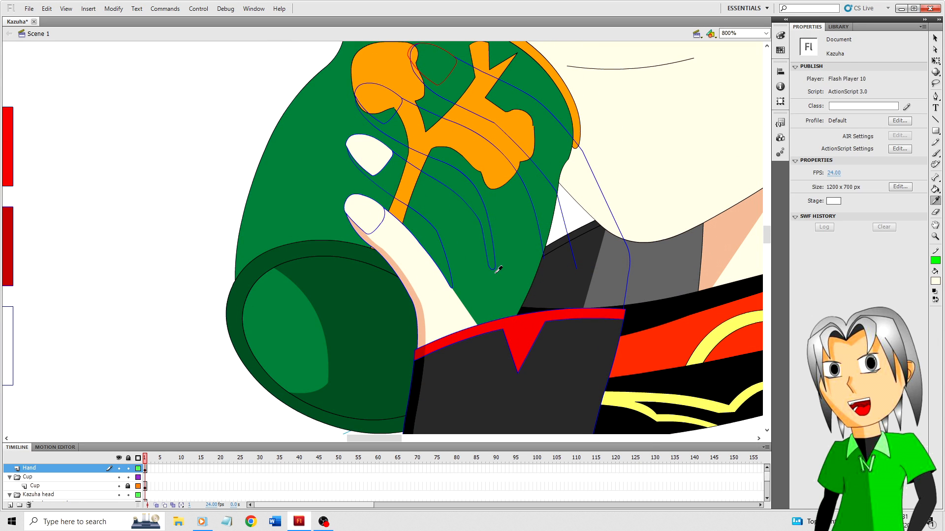
pyautogui.click(392, 193)
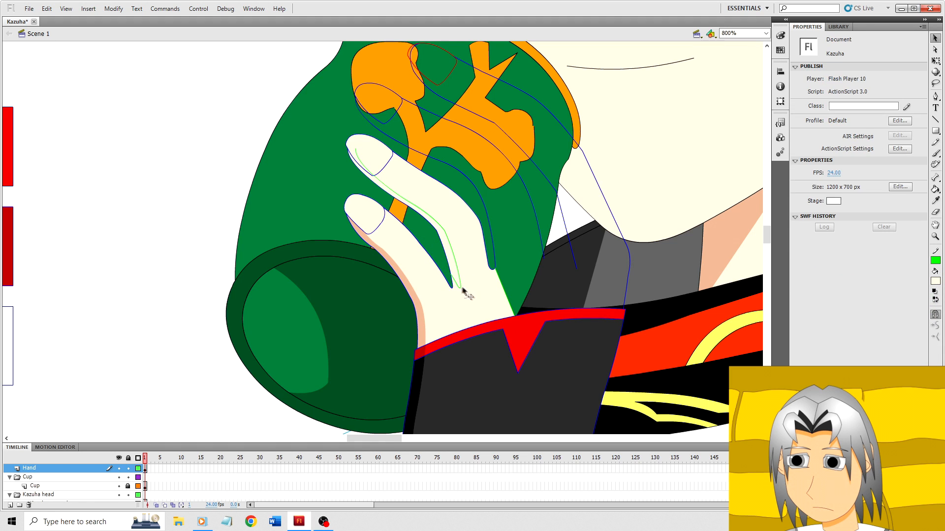
pyautogui.moveTo(485, 297)
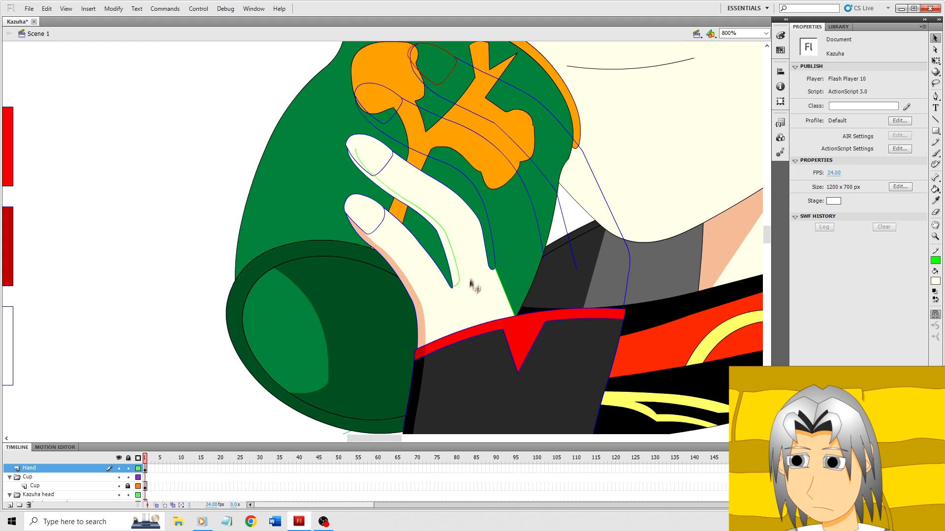
pyautogui.moveTo(463, 303)
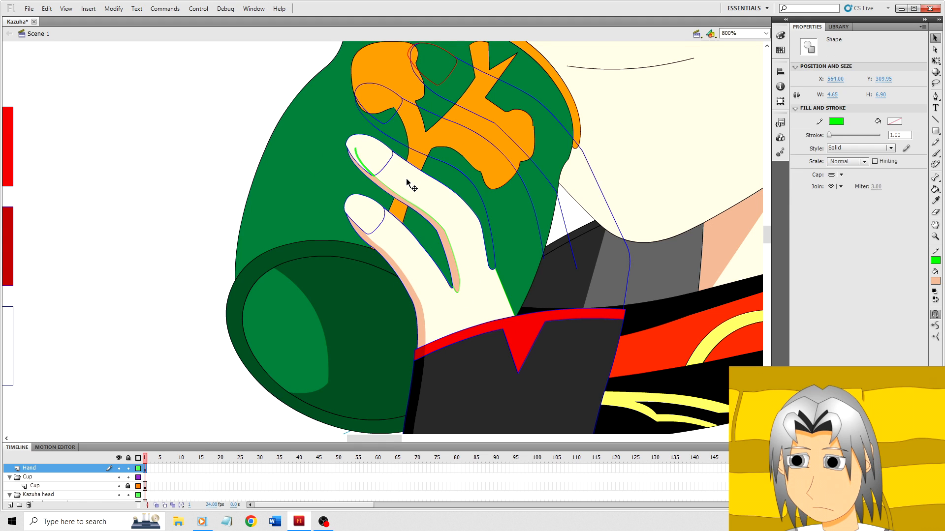
# Step: Transform the green guide, blue outline and sleeve-edge strokes, and reshape the sleeve
pyautogui.click(530, 287)
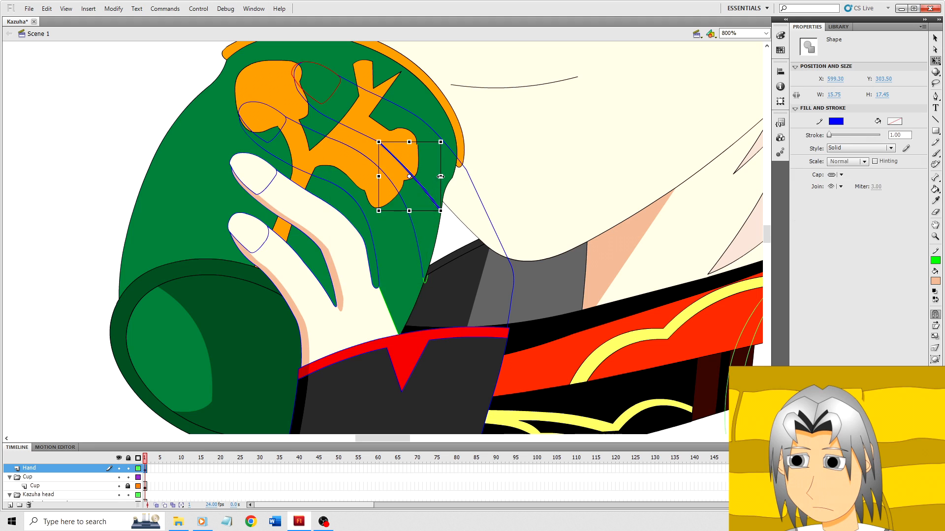
pyautogui.click(425, 218)
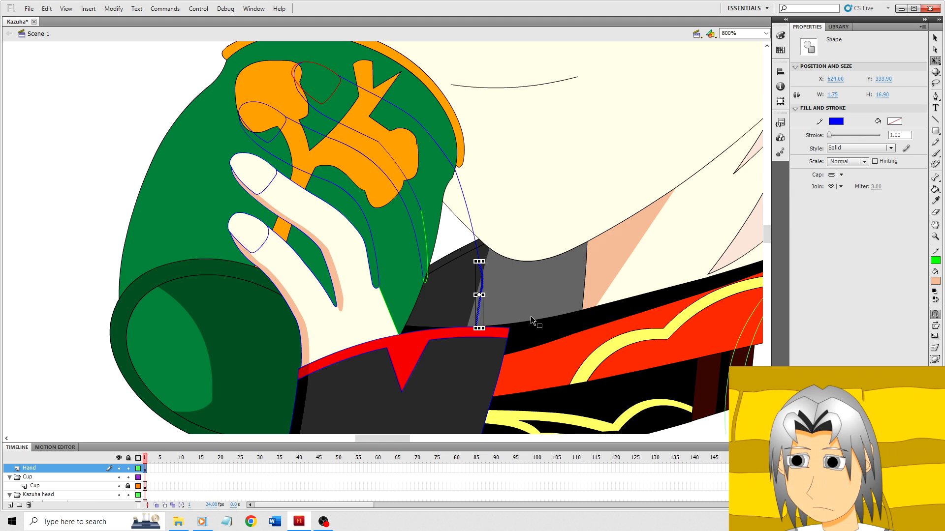
pyautogui.click(483, 264)
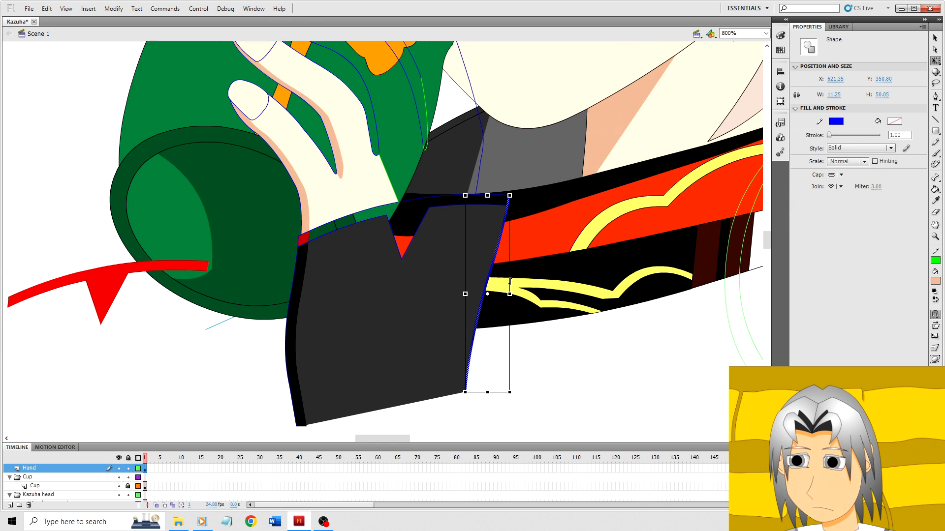
pyautogui.click(532, 365)
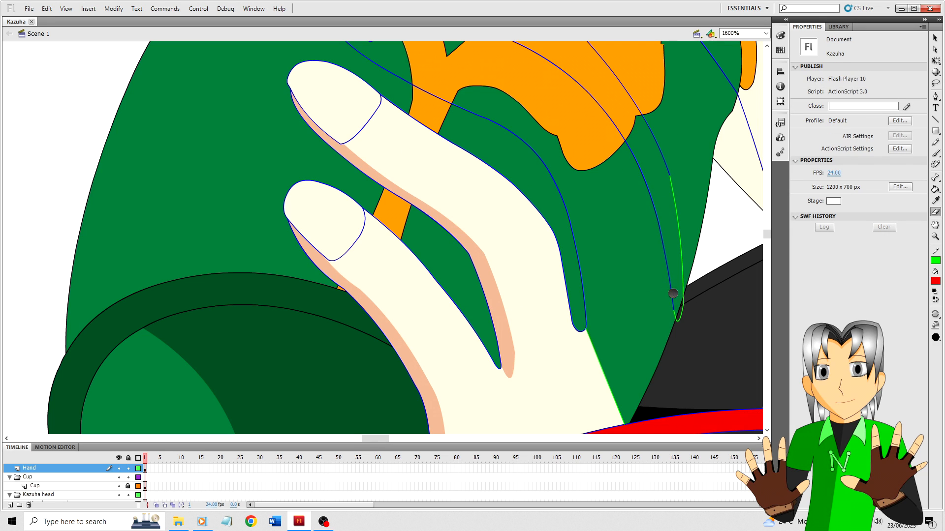
# Step: Add an anchor point to the finger outline and transform the red and blue cup outlines
pyautogui.click(674, 295)
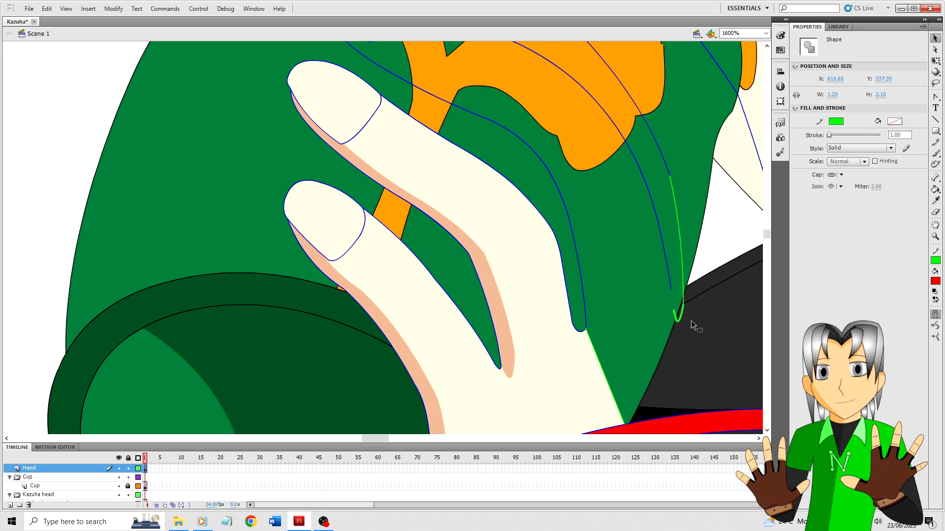
pyautogui.click(673, 293)
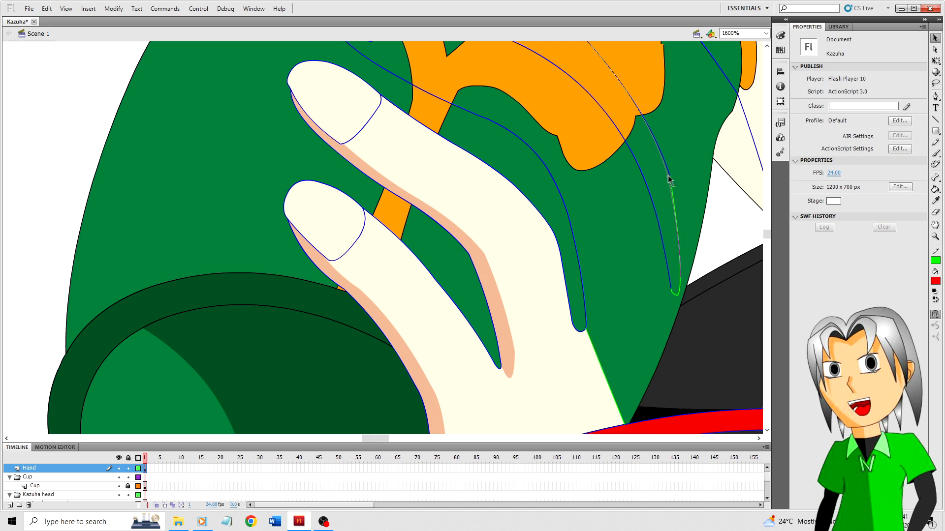
pyautogui.scroll(-3)
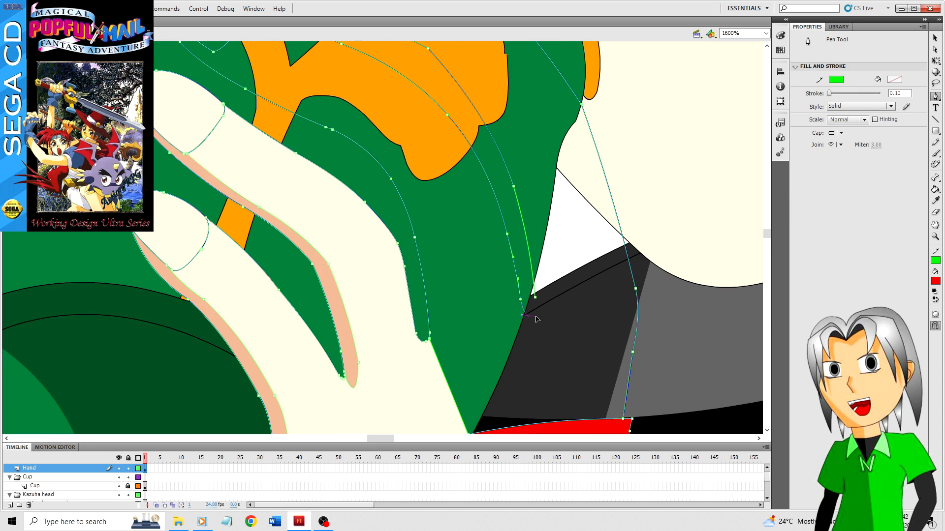
pyautogui.click(531, 319)
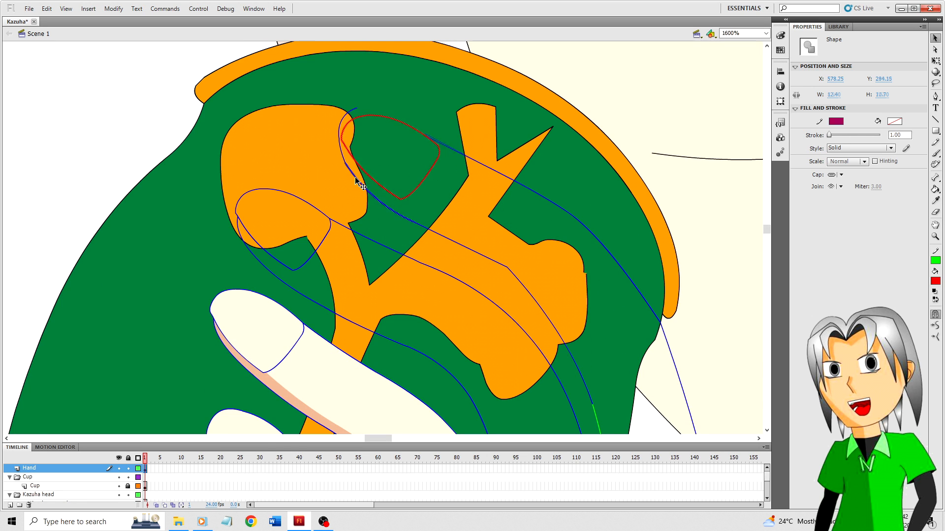
pyautogui.click(361, 175)
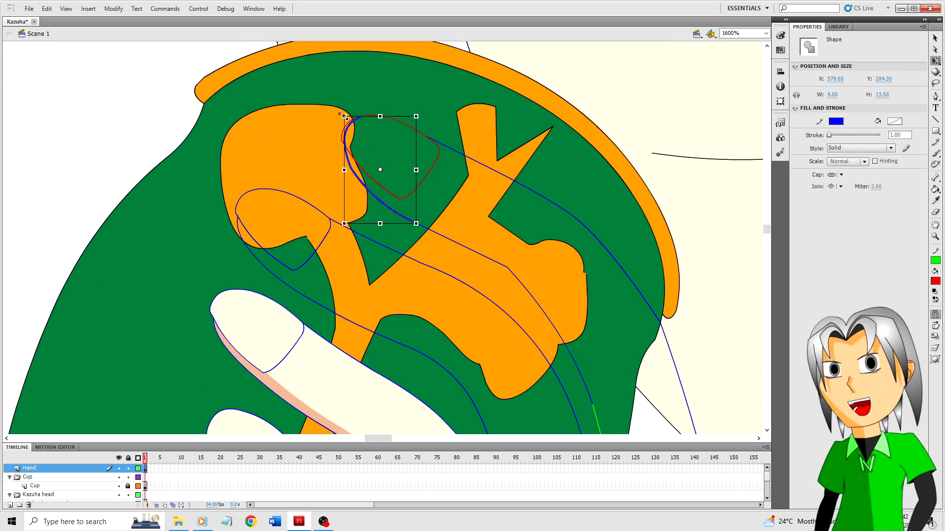
pyautogui.click(476, 153)
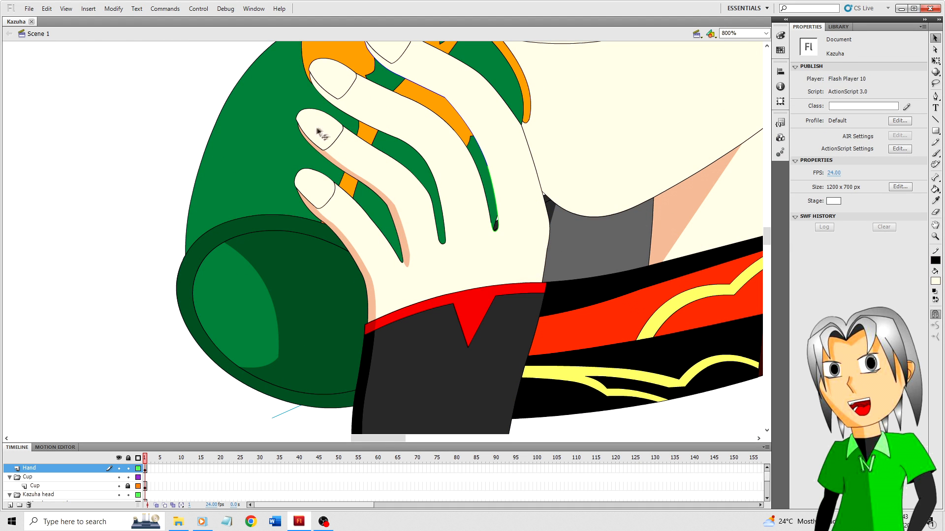
# Step: Draw a guide line along the gap beside the last finger
pyautogui.click(349, 118)
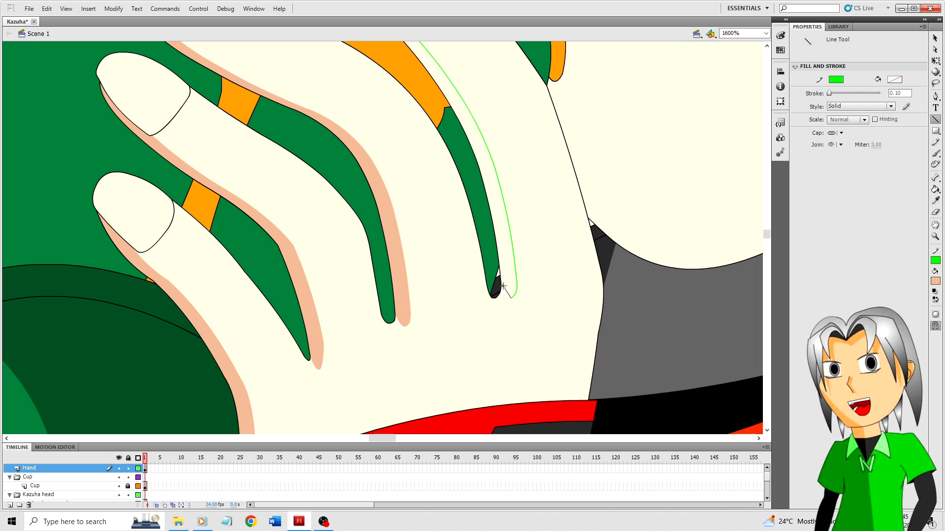
pyautogui.click(407, 289)
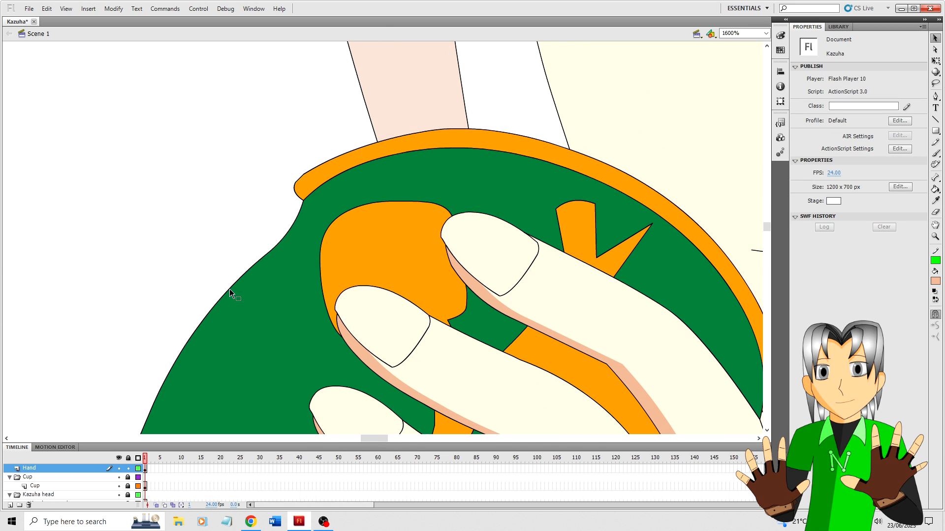
pyautogui.moveTo(227, 278)
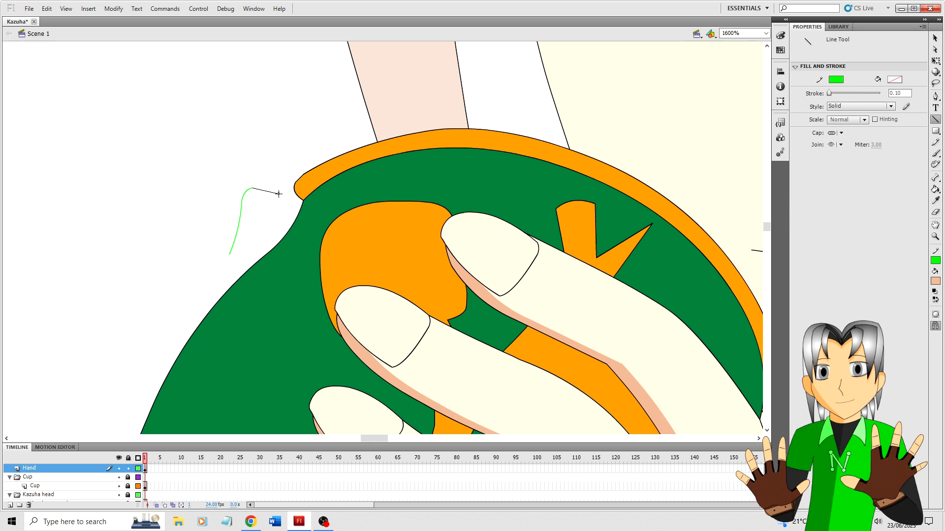
# Step: Draw three guide segments beside the cup's left edge and bend them into curves
pyautogui.click(253, 187)
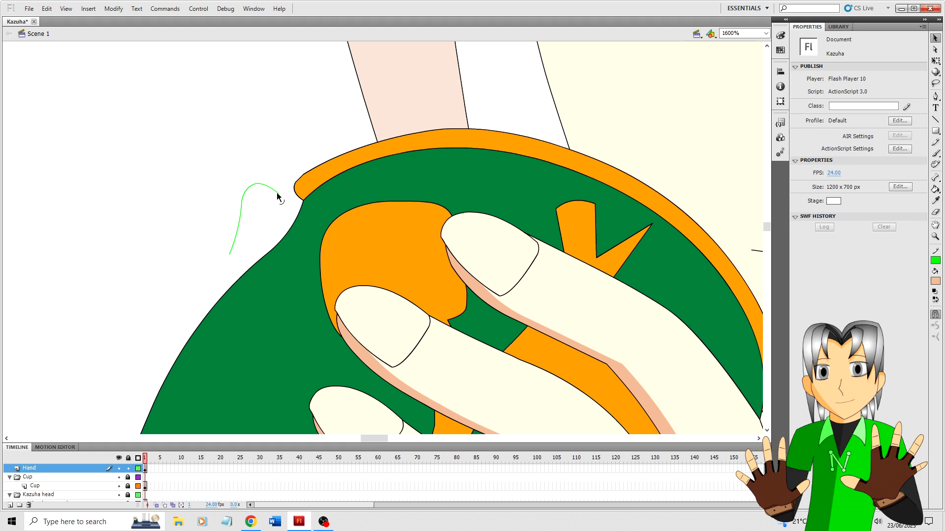
pyautogui.moveTo(274, 188)
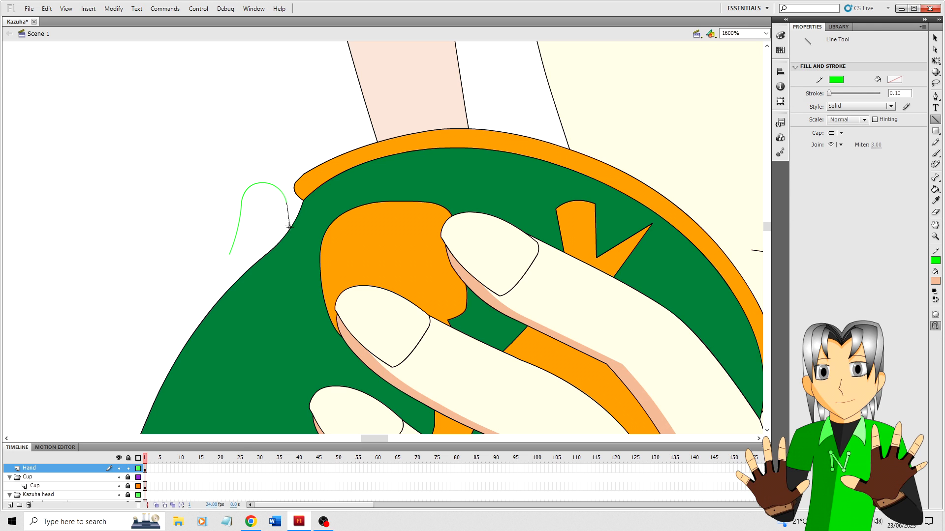
pyautogui.click(252, 217)
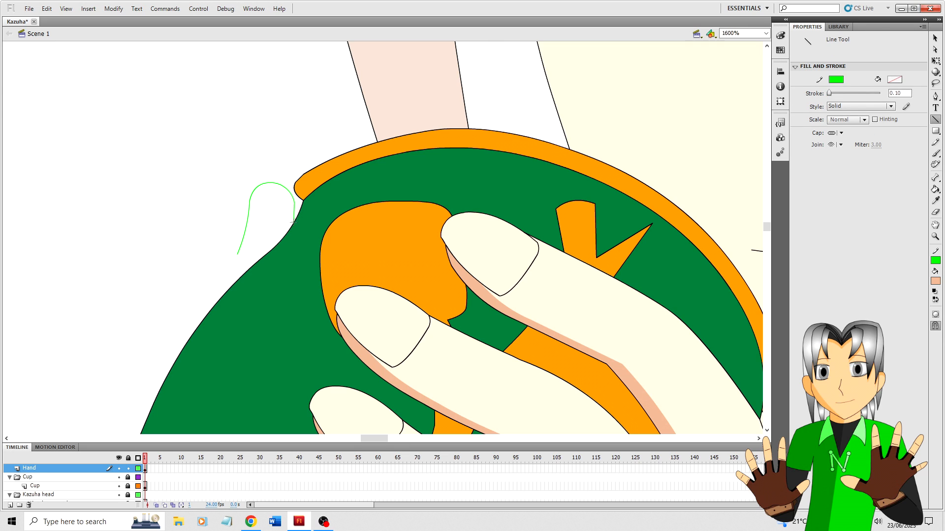
pyautogui.click(231, 247)
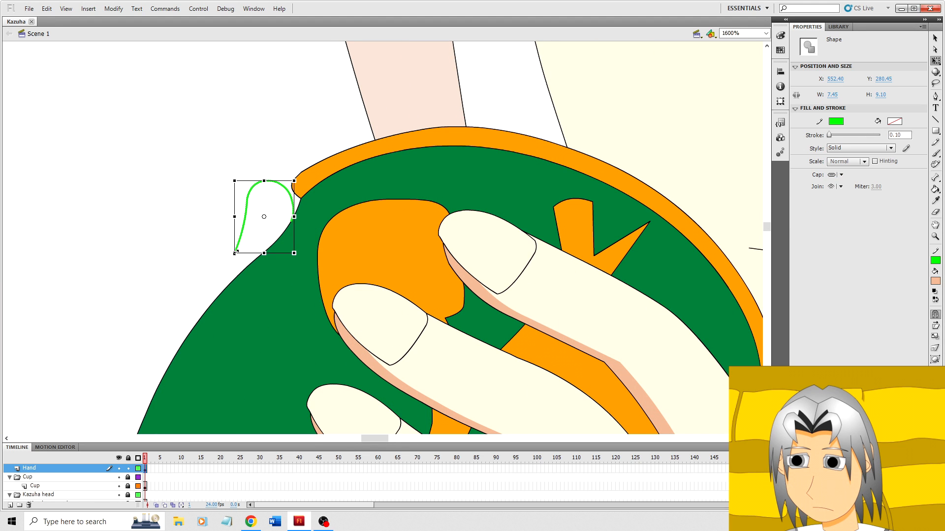
pyautogui.click(208, 248)
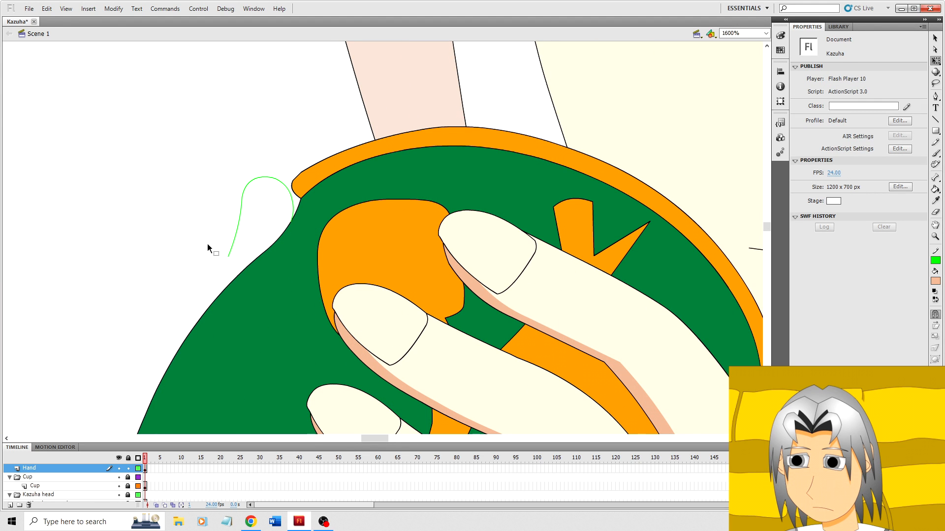
pyautogui.moveTo(200, 239)
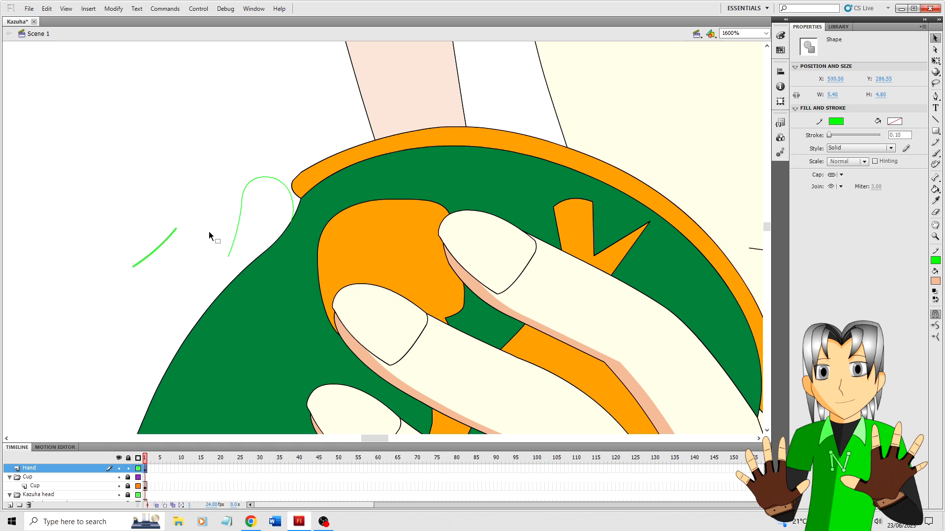
pyautogui.click(183, 230)
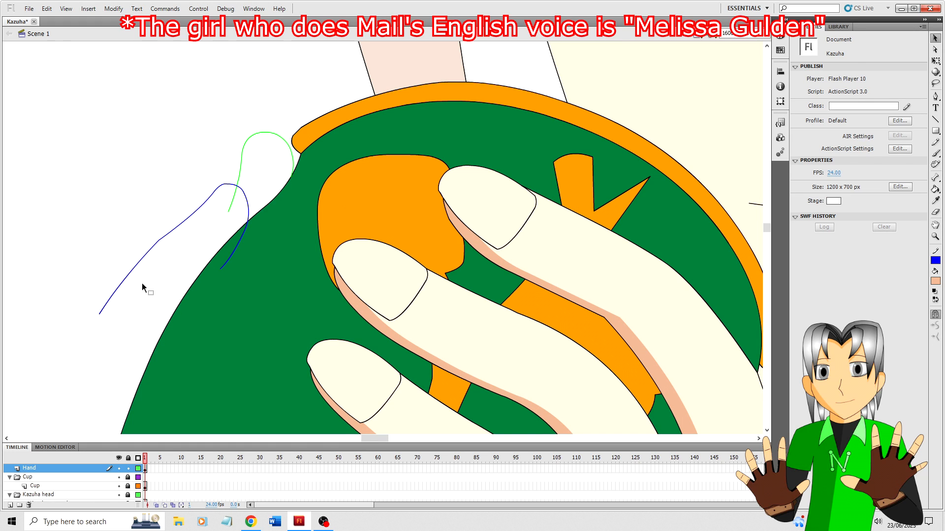
pyautogui.moveTo(180, 242)
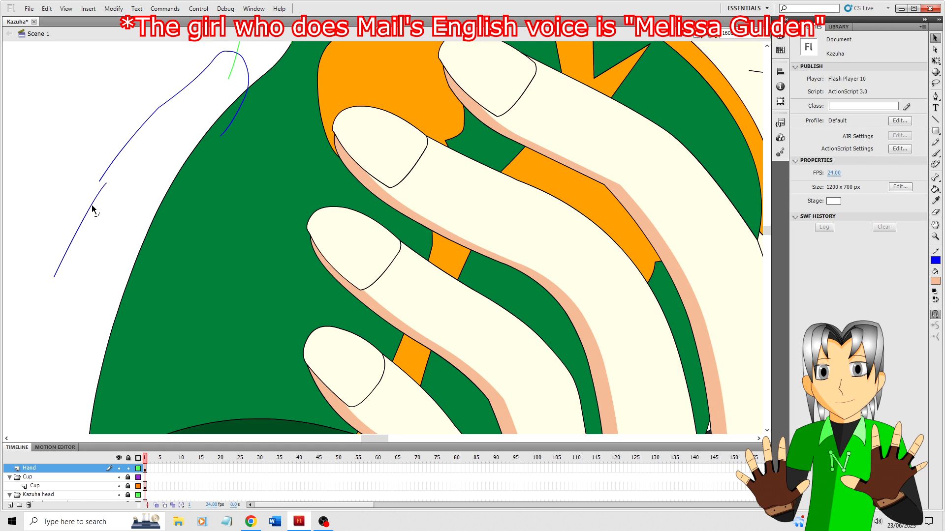
# Step: Draw purple line segments outlining a thumb and its nail left of the cup
pyautogui.click(78, 229)
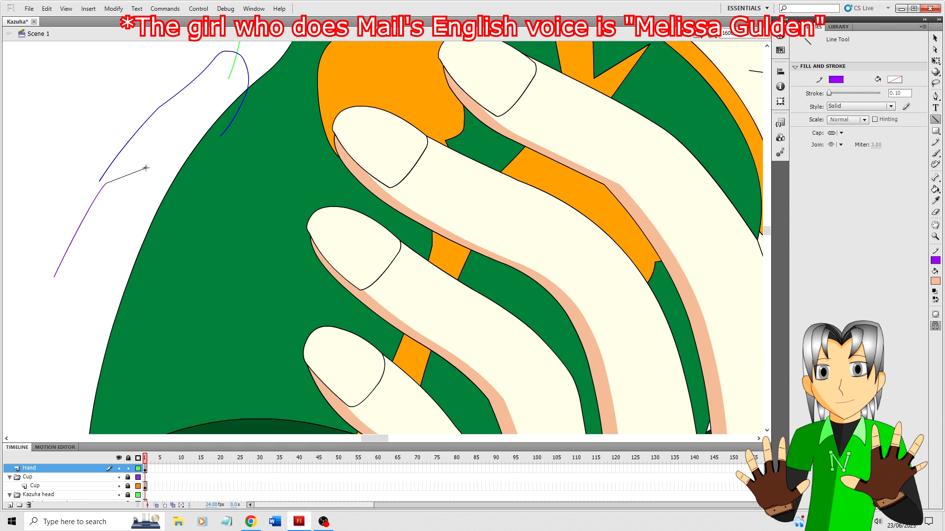
pyautogui.click(139, 150)
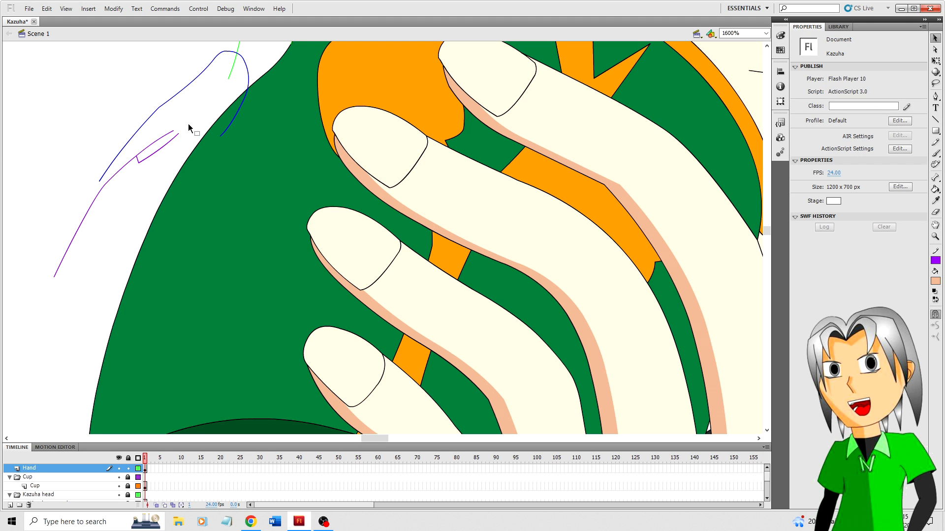
pyautogui.click(156, 147)
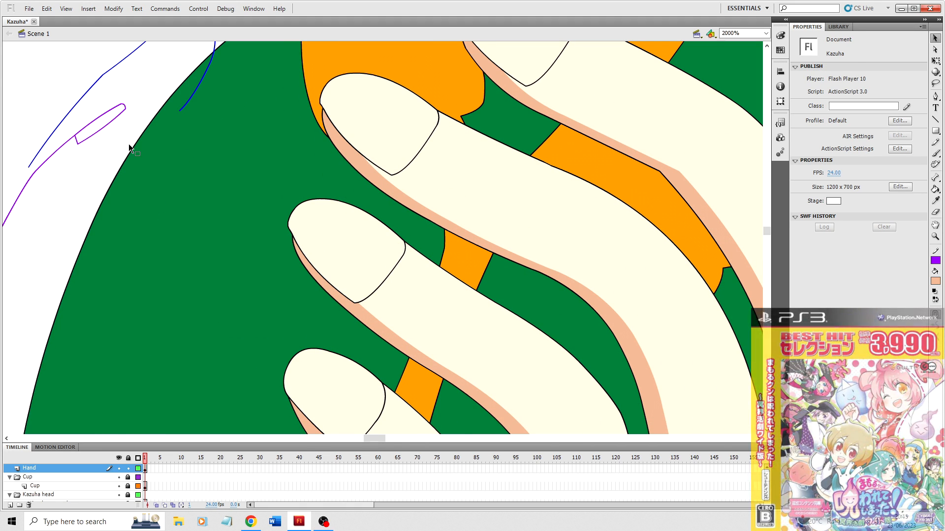
pyautogui.scroll(-3)
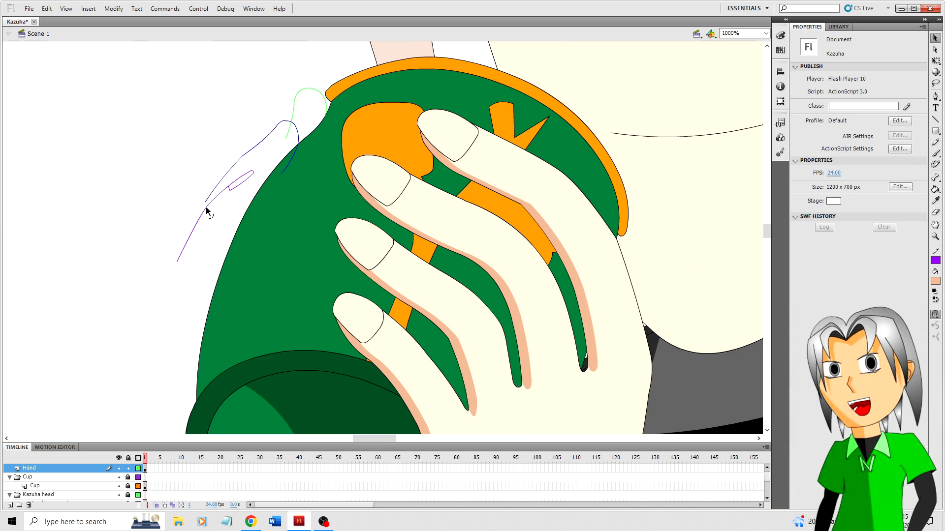
# Step: Extend the purple finger outline and add a blue fingertip curve below it
pyautogui.click(205, 211)
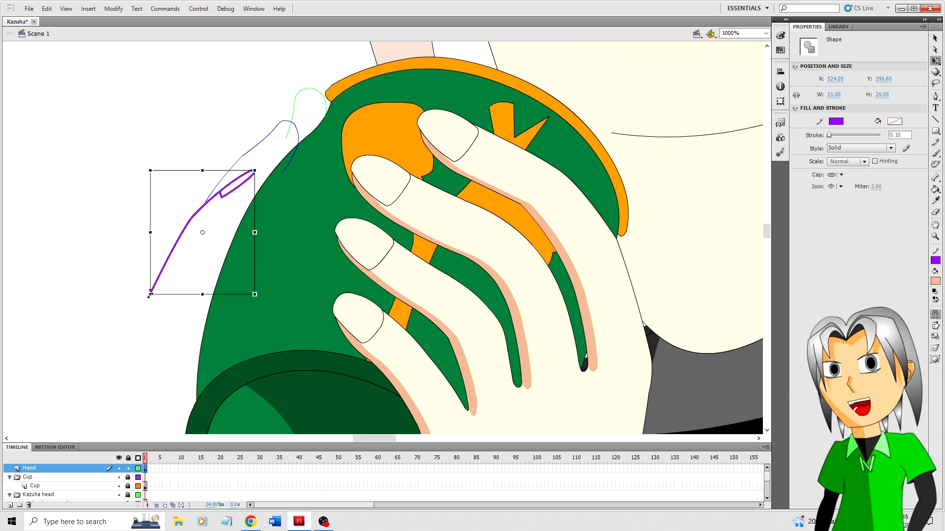
pyautogui.click(264, 193)
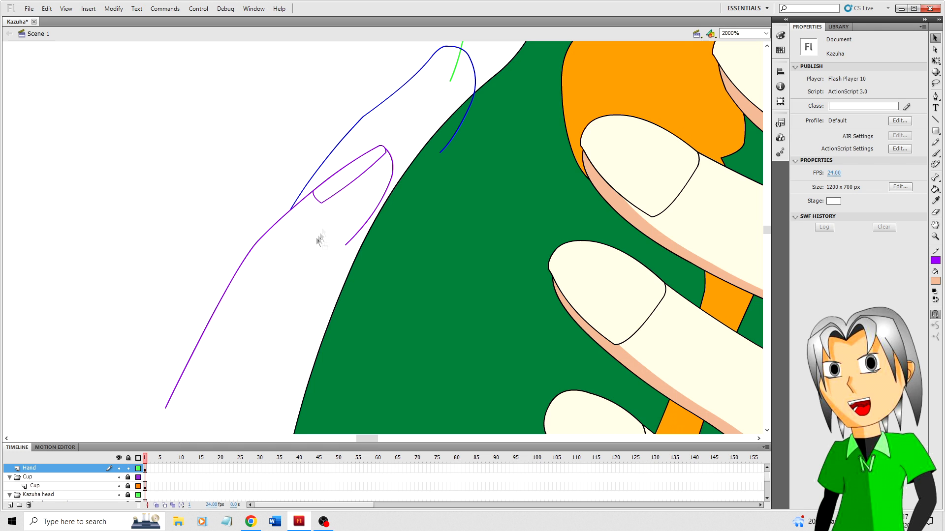
pyautogui.click(372, 226)
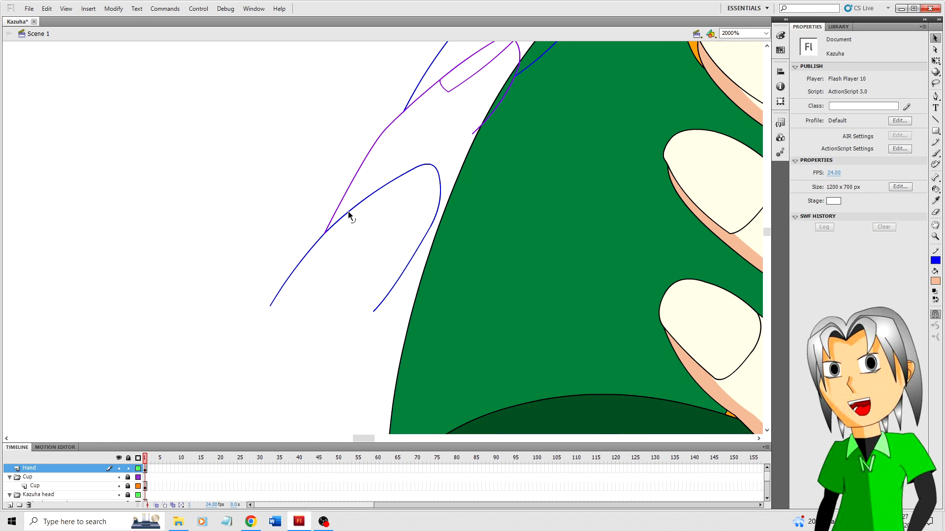
# Step: Draw a straight-line nail outline inside the lower blue fingertip
pyautogui.click(361, 205)
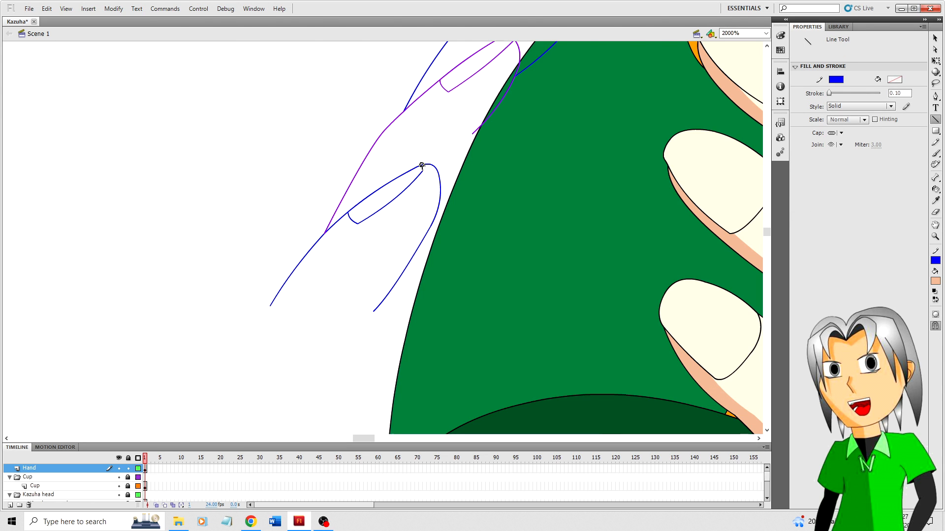
pyautogui.click(351, 262)
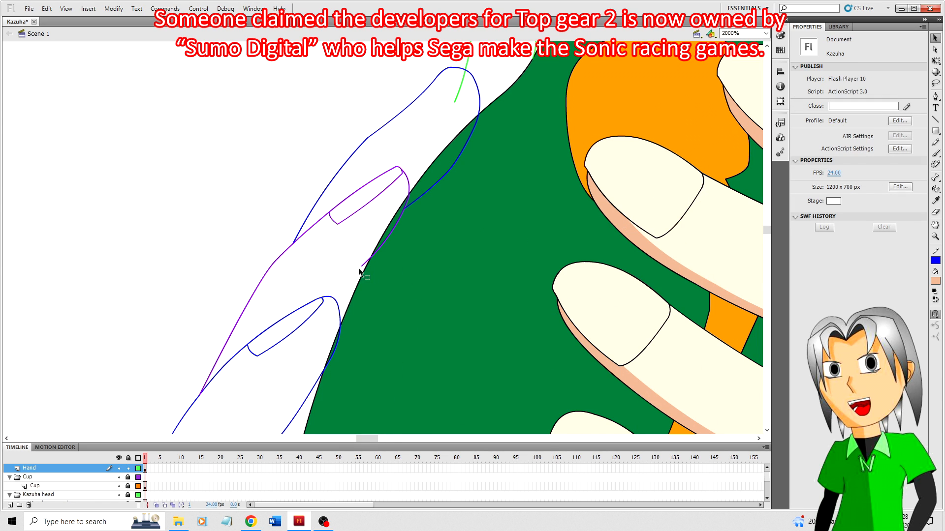
pyautogui.moveTo(337, 301)
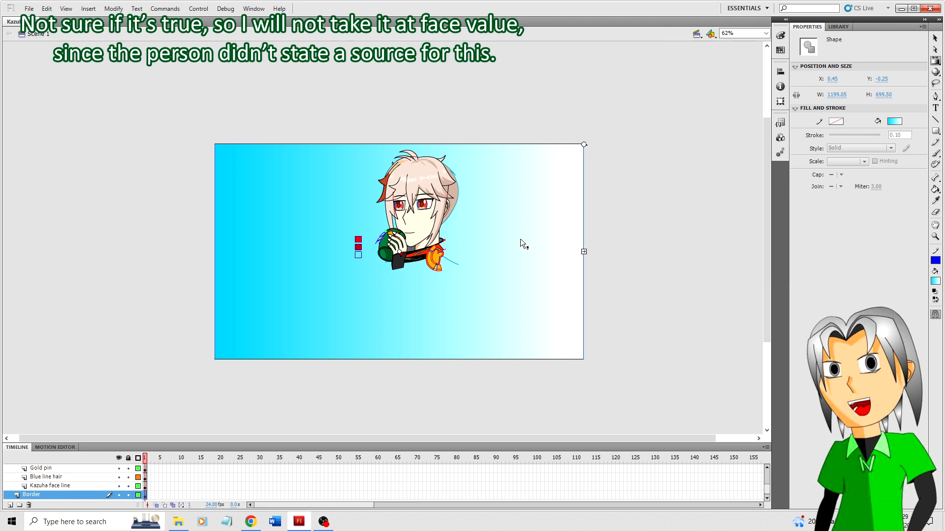
# Step: Hide the Cup layer to reveal the finger outlines against the cyan background
pyautogui.click(427, 70)
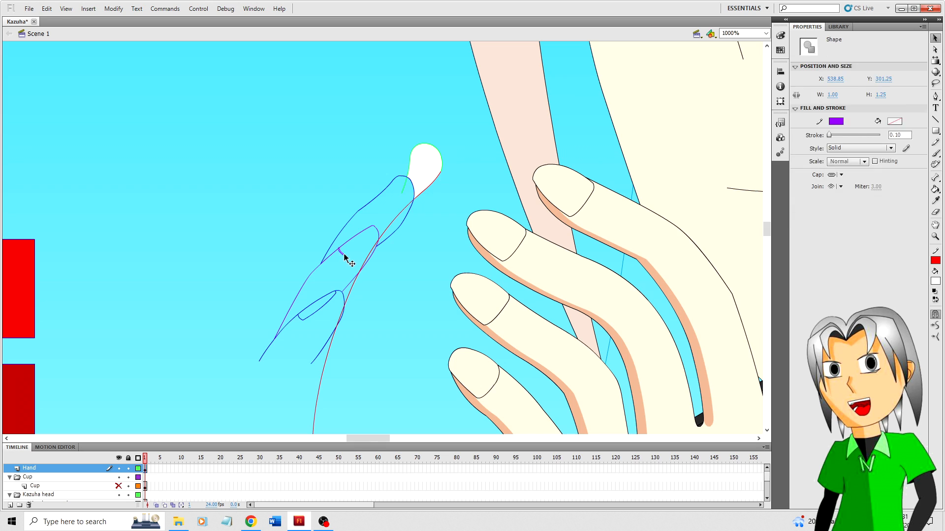
# Step: Deselect, then fill the top finger of the second hand with white
pyautogui.click(426, 244)
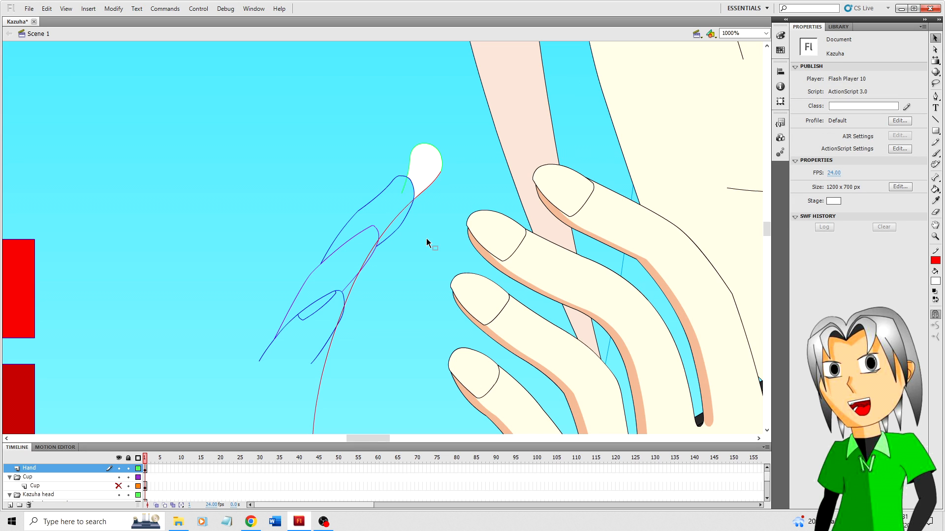
pyautogui.moveTo(416, 198)
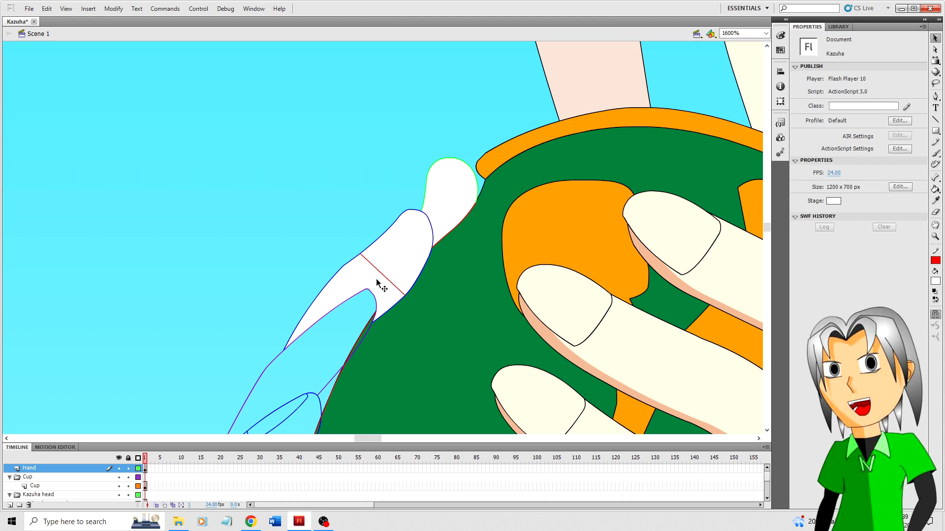
pyautogui.click(382, 275)
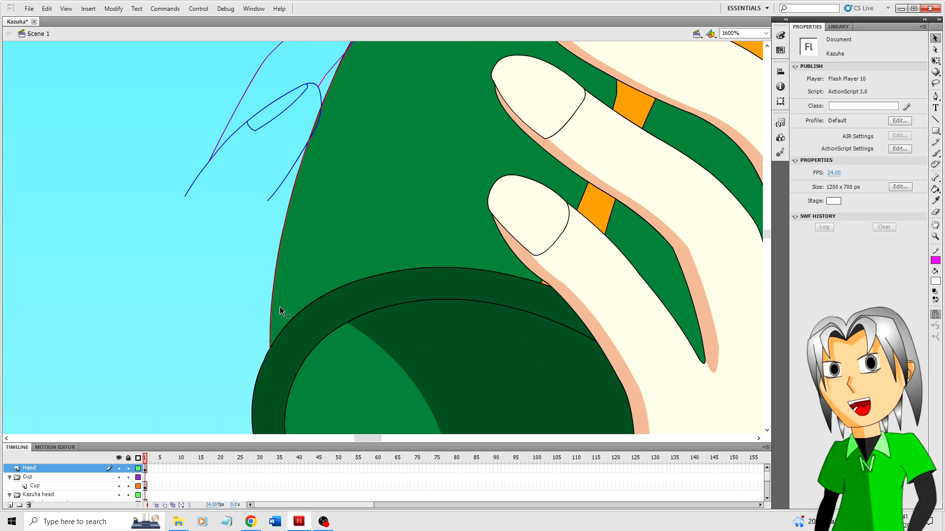
# Step: Paint-bucket the two remaining finger outlines of the second hand white
pyautogui.click(301, 144)
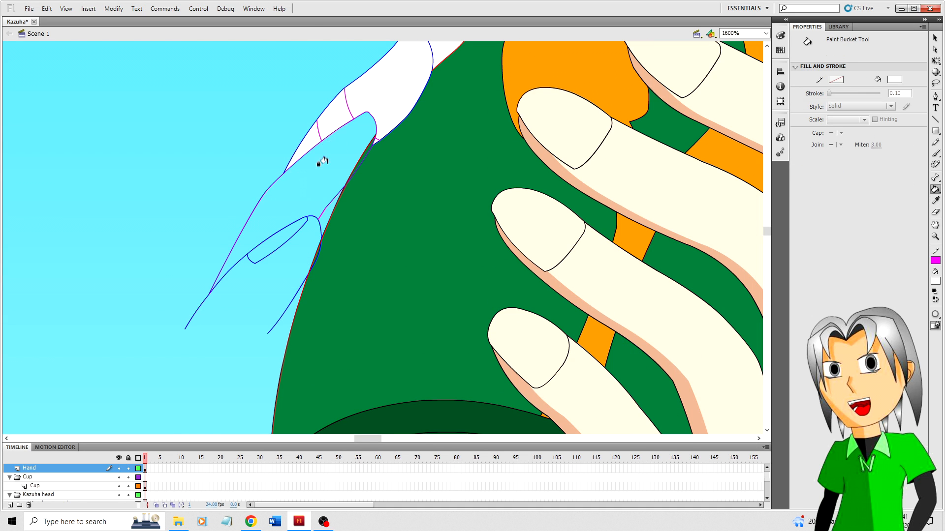
pyautogui.click(320, 162)
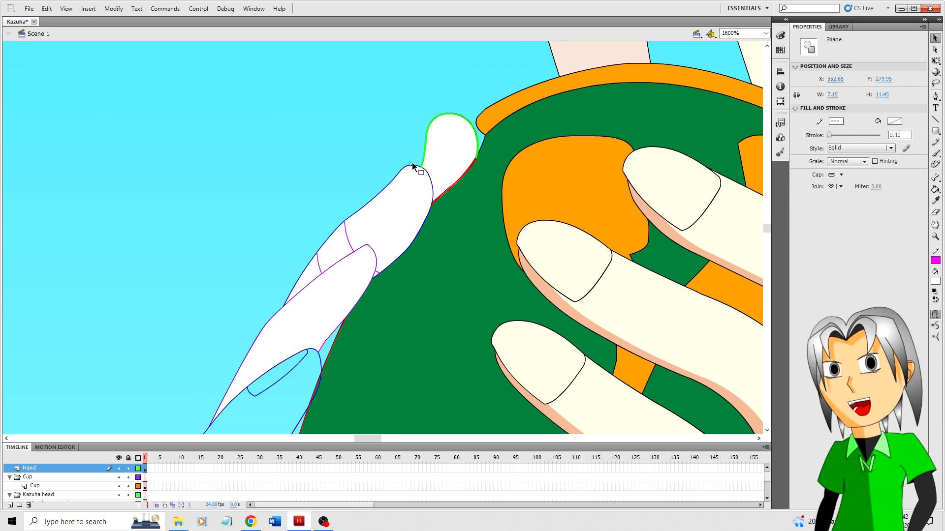
pyautogui.click(320, 267)
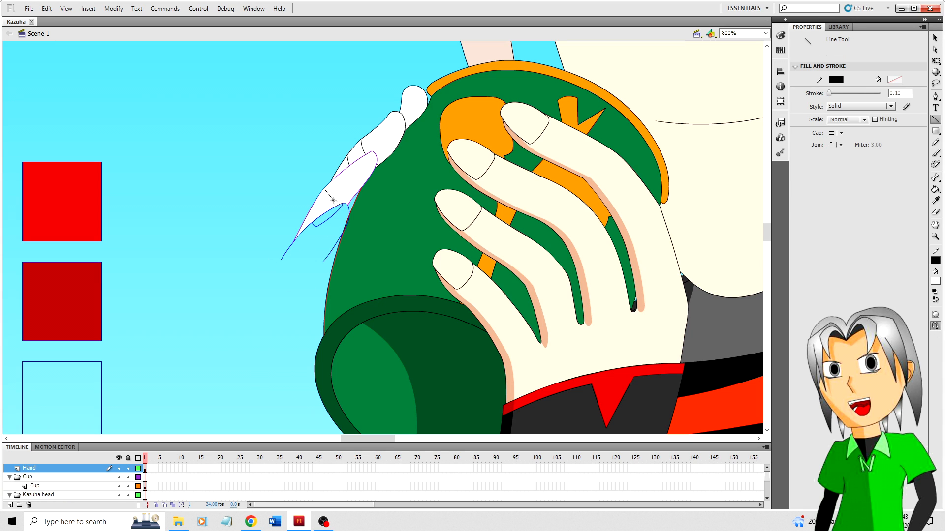
# Step: Bend the new black knuckle crease line to follow the finger's curve
pyautogui.click(343, 214)
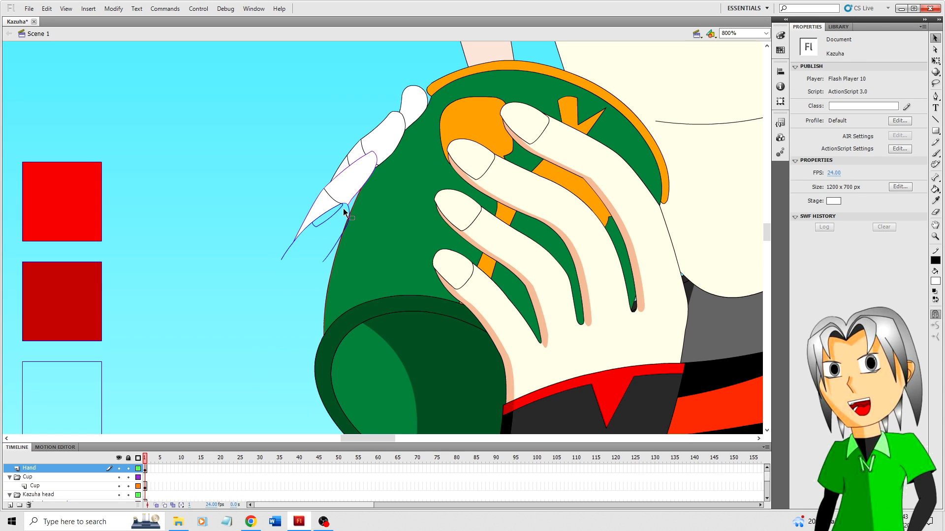
pyautogui.click(345, 212)
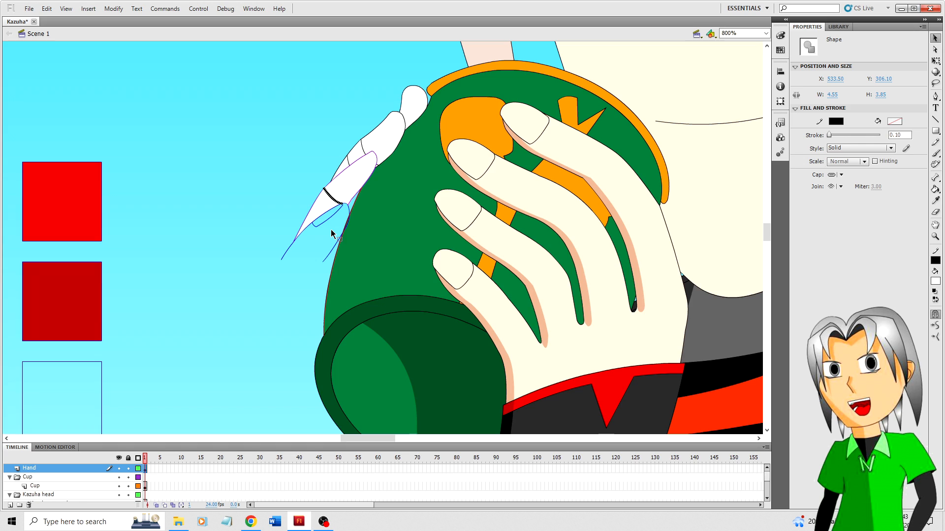
pyautogui.moveTo(335, 199); pyautogui.dragTo(330, 212)
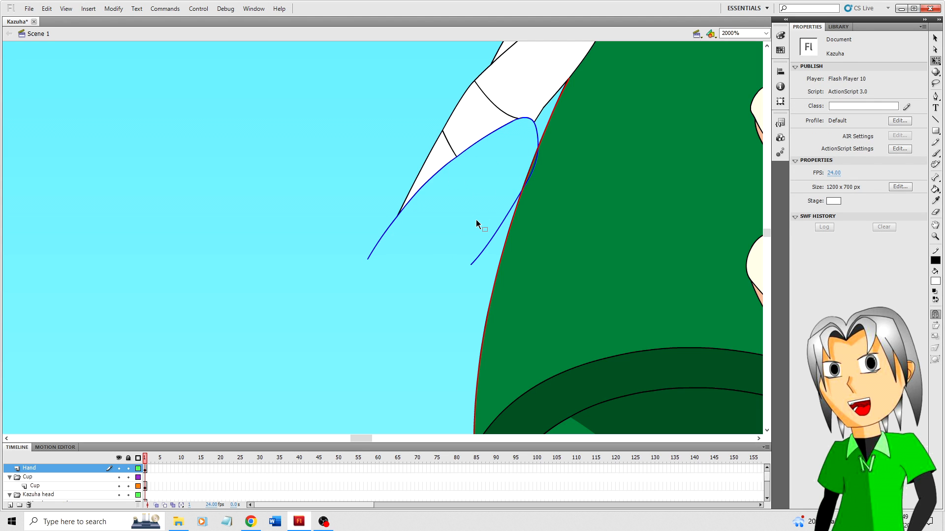
pyautogui.moveTo(481, 256)
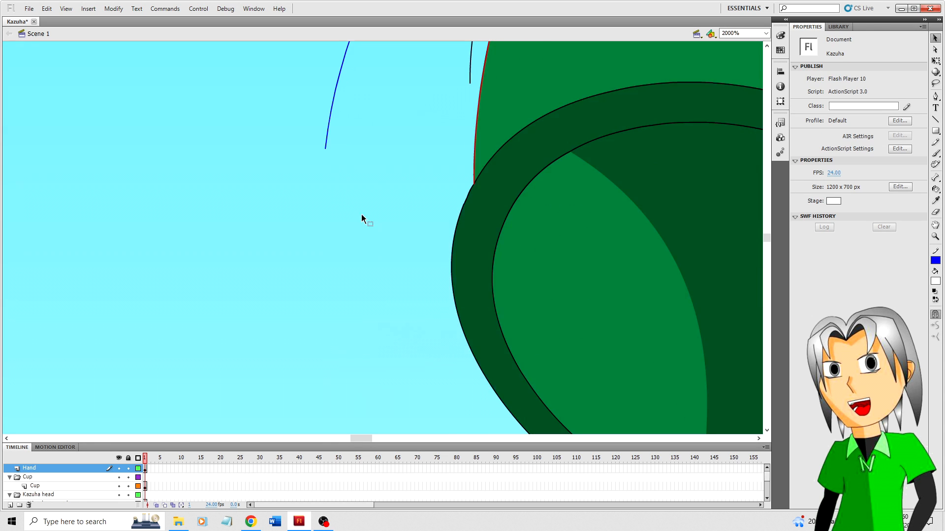
pyautogui.moveTo(325, 154)
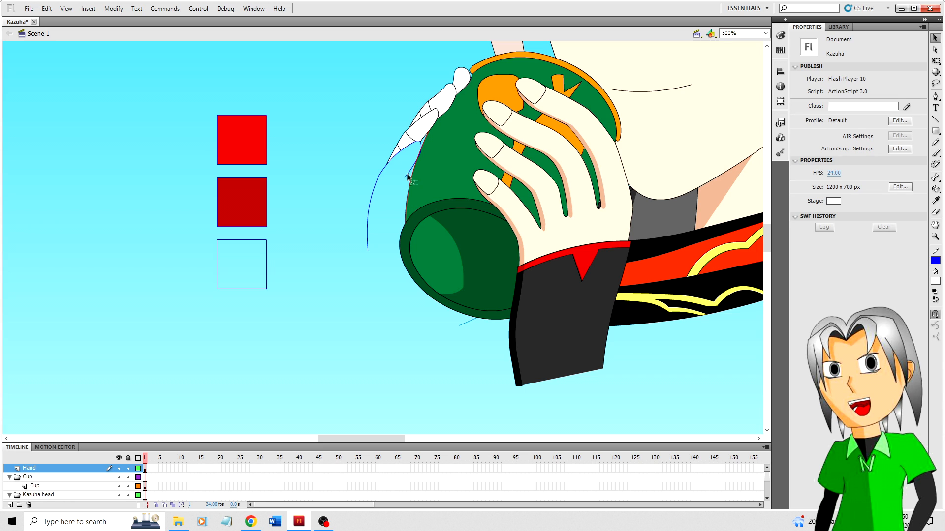
pyautogui.moveTo(410, 176)
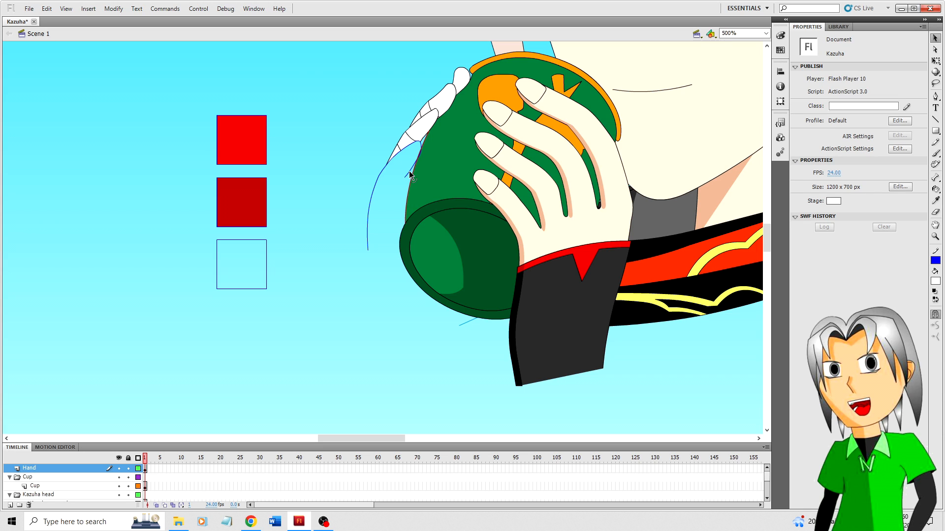
pyautogui.moveTo(400, 211)
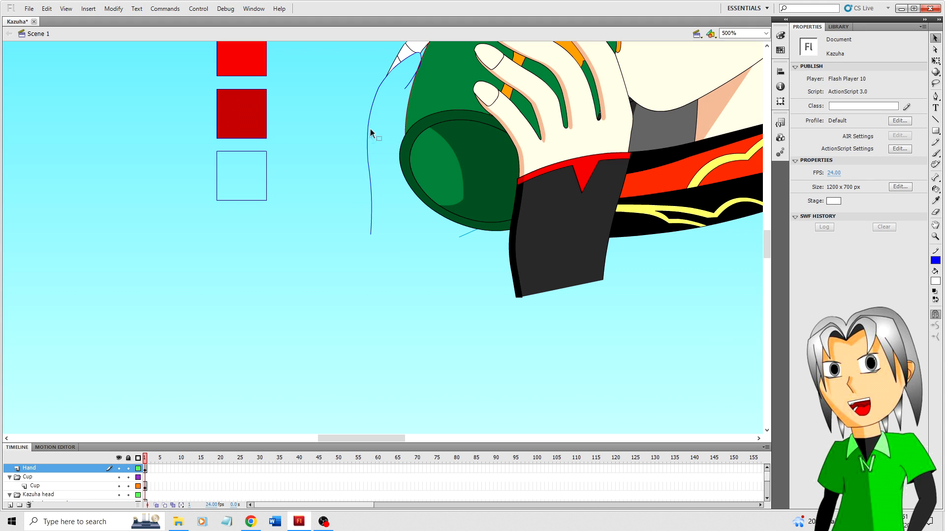
pyautogui.moveTo(375, 241)
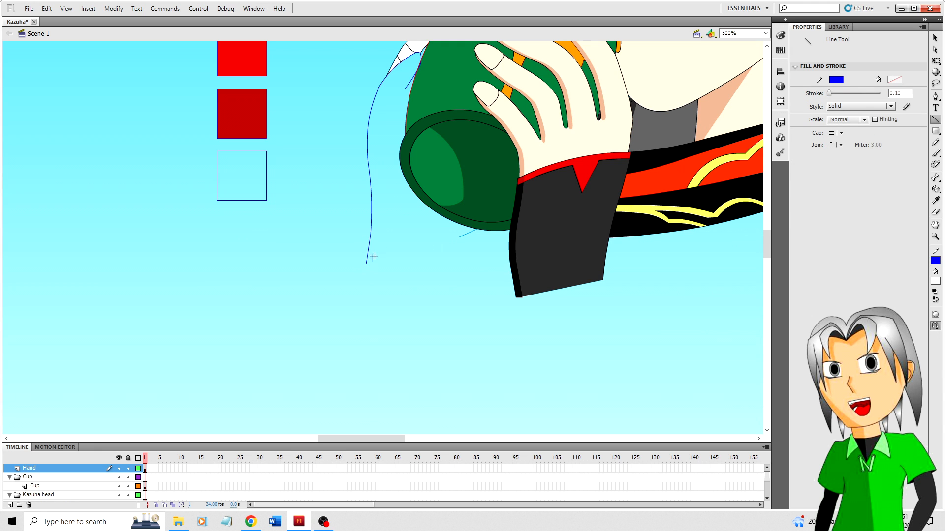
# Step: Draw a long blue line sweeping down from the second hand's fingers
pyautogui.click(386, 259)
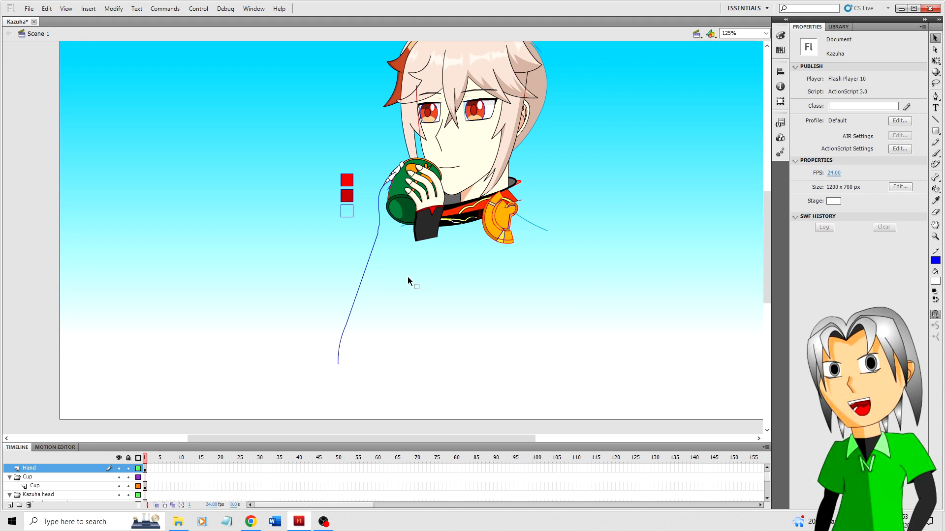
pyautogui.moveTo(340, 359)
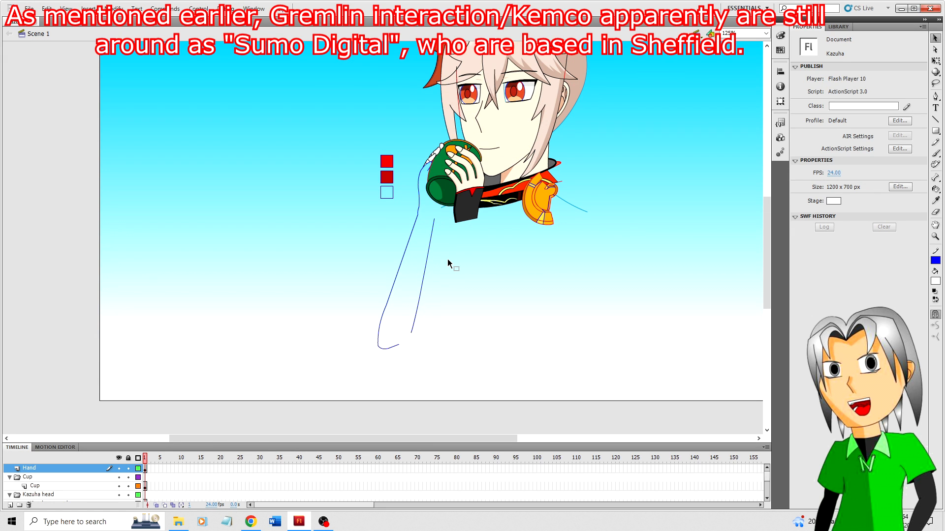
# Step: Zoom in on the second hand's fingertip
pyautogui.click(424, 271)
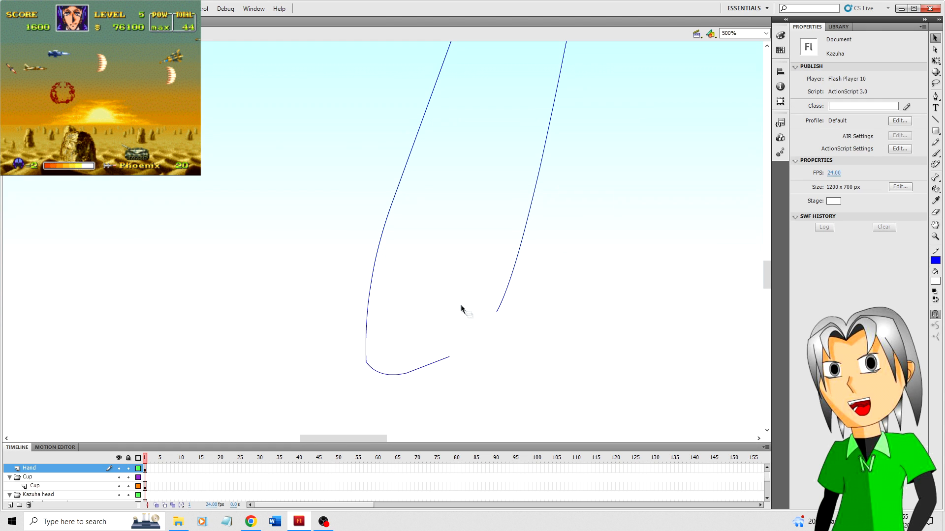
pyautogui.moveTo(466, 318)
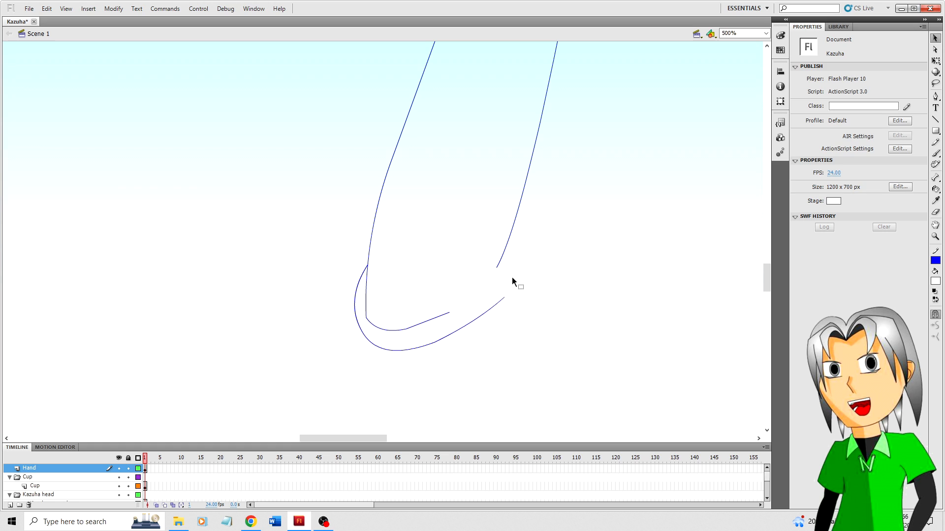
pyautogui.moveTo(458, 314)
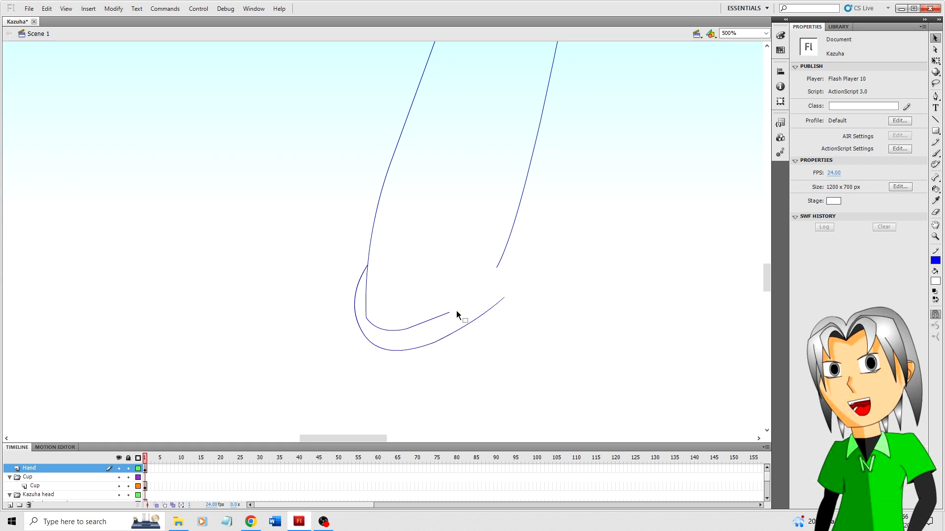
pyautogui.moveTo(451, 315)
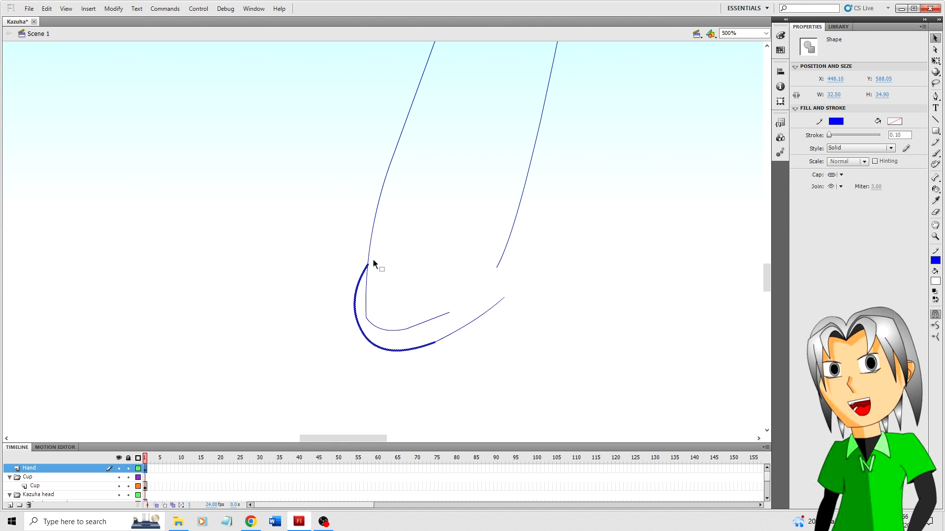
# Step: Fill the fingertip nail areas with red shades
pyautogui.click(439, 346)
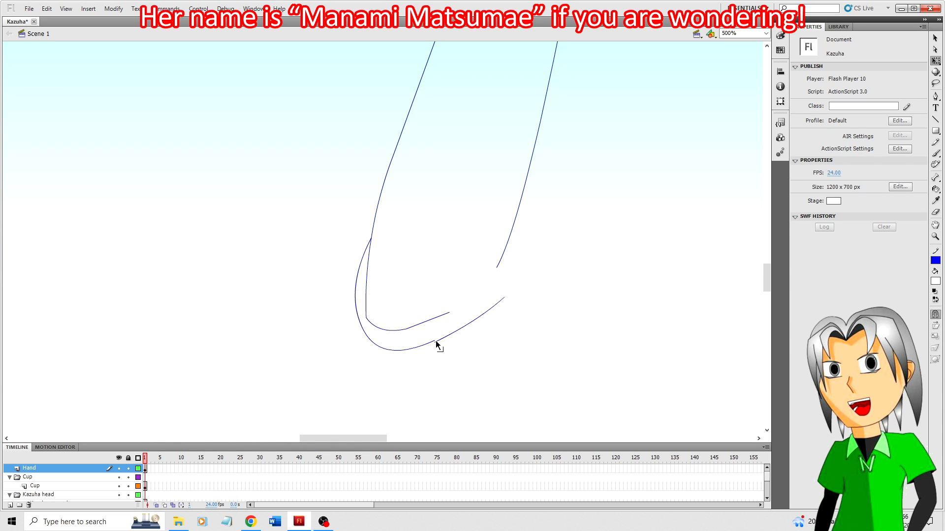
pyautogui.click(373, 283)
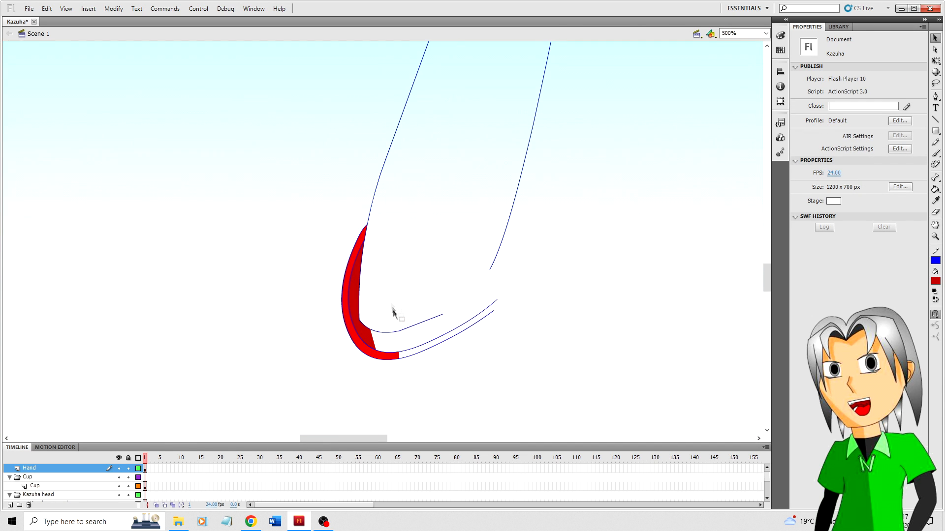
pyautogui.moveTo(389, 229)
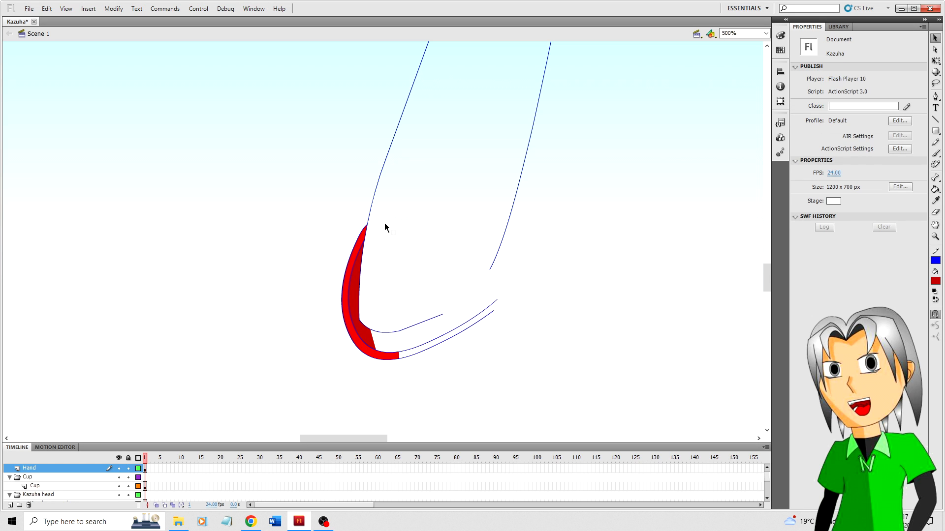
pyautogui.click(362, 284)
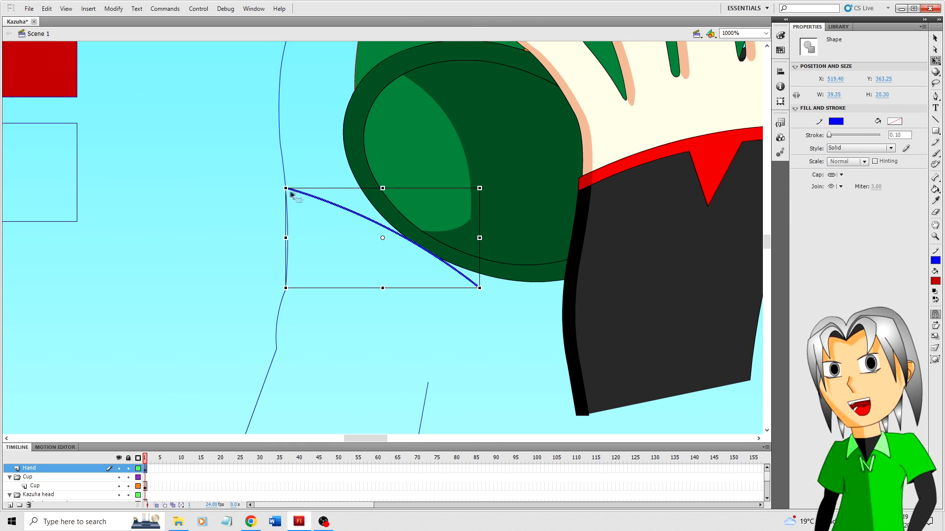
# Step: Reposition the wrist curve and pick hand-outline pieces to form a parallel line
pyautogui.click(287, 220)
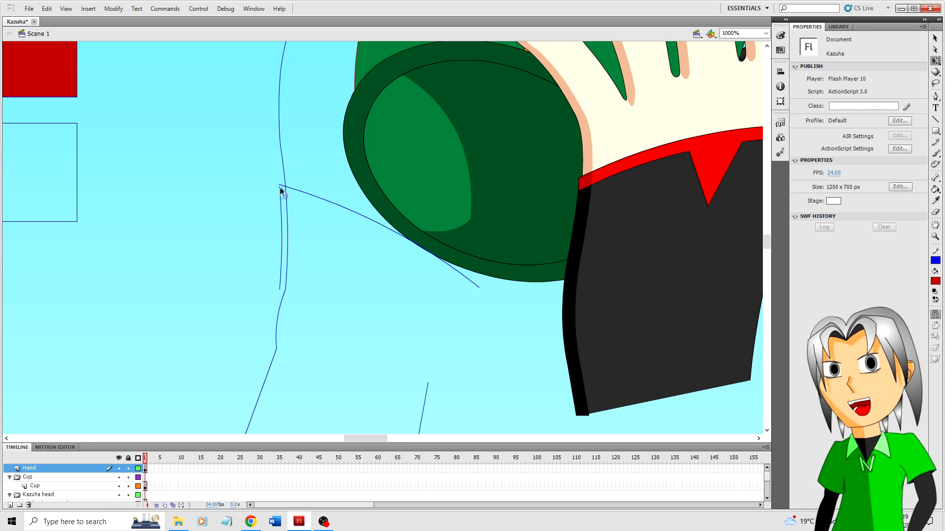
pyautogui.moveTo(324, 276)
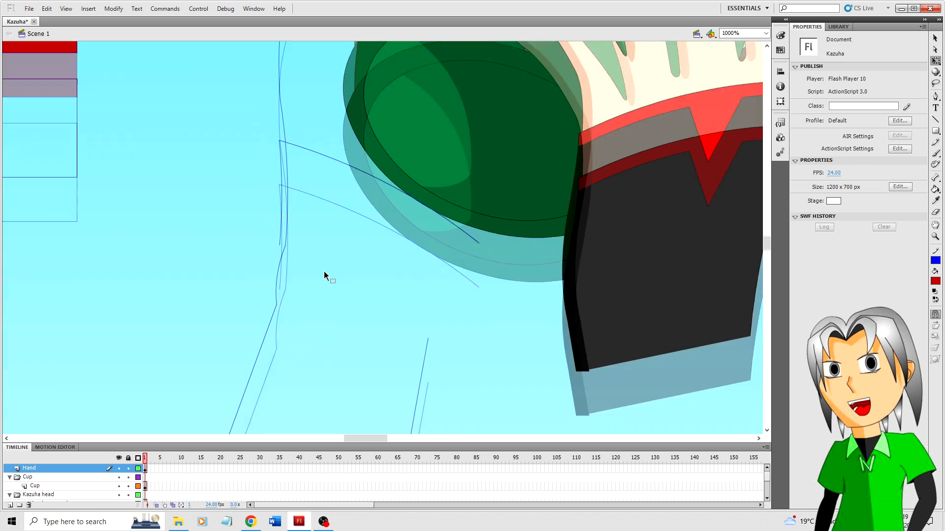
pyautogui.click(281, 232)
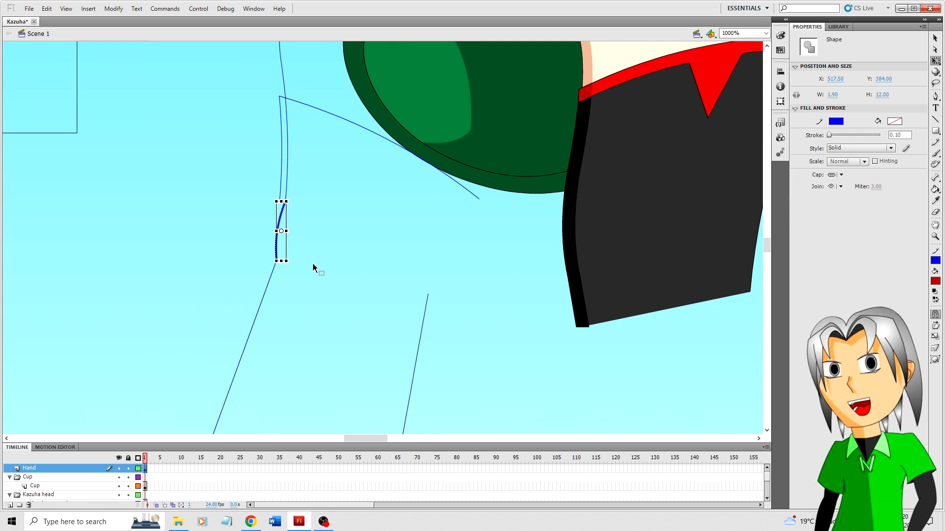
pyautogui.click(314, 268)
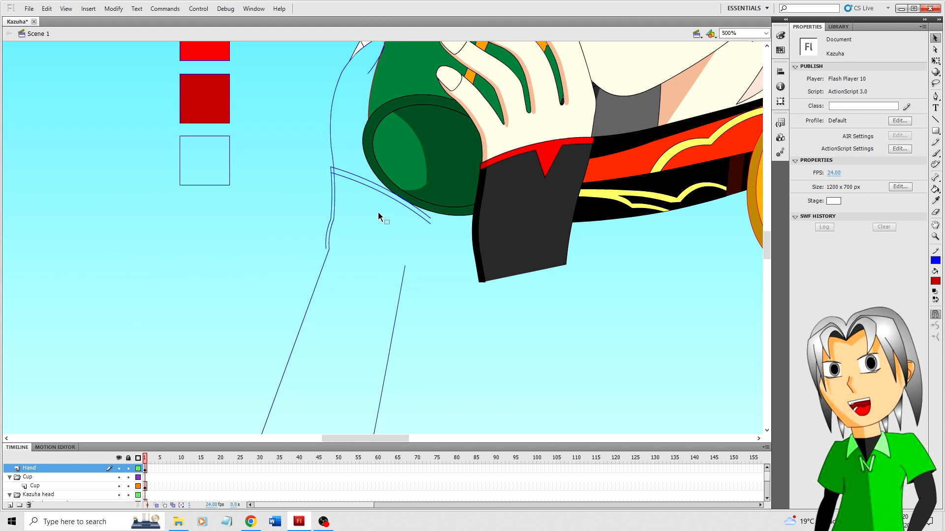
pyautogui.scroll(-3)
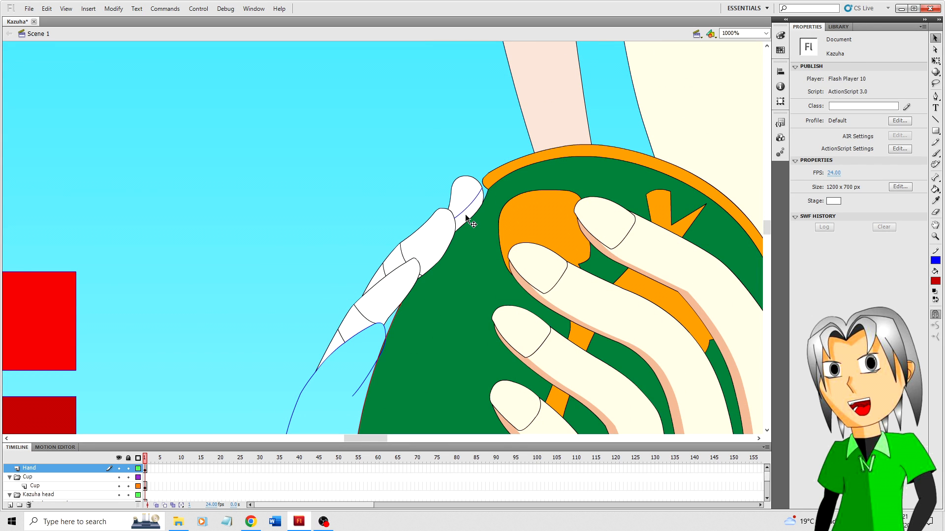
# Step: Set the outline stroke colour to red for the finger along the cup's edge
pyautogui.click(467, 205)
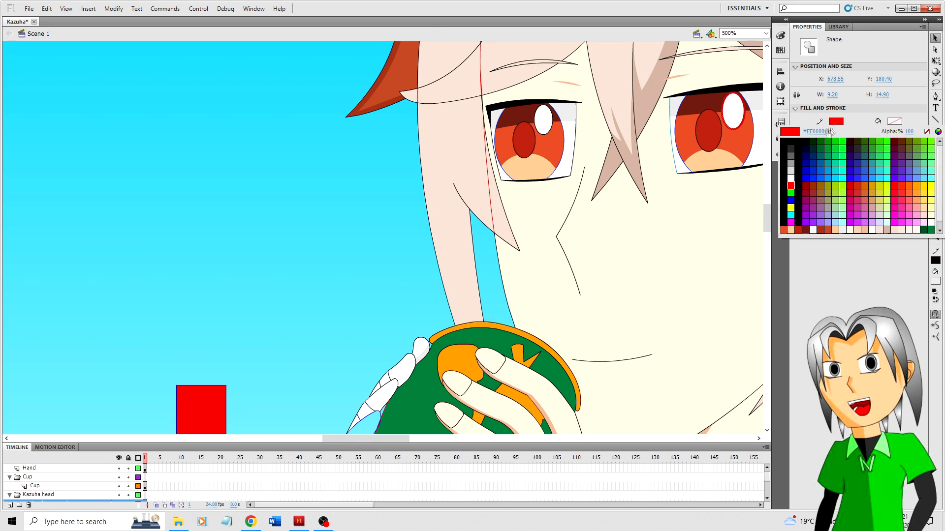
pyautogui.click(56, 487)
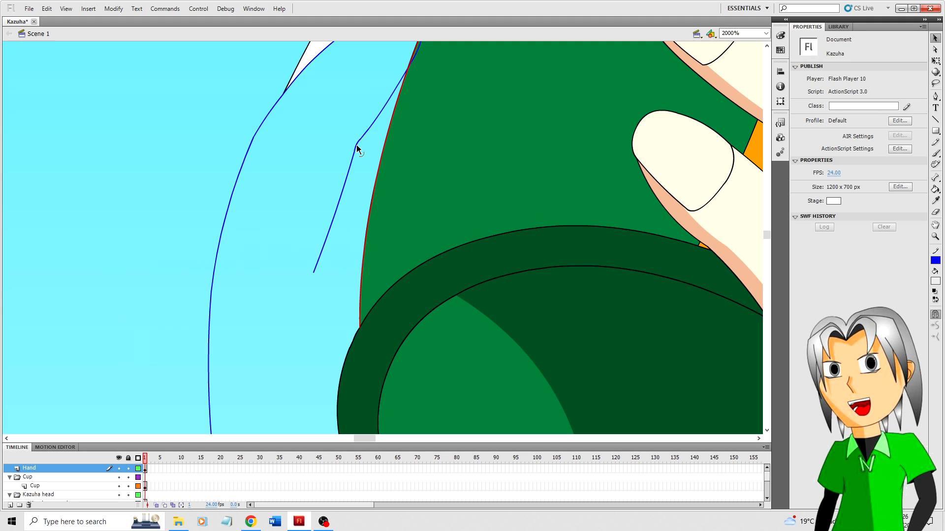
pyautogui.moveTo(330, 282)
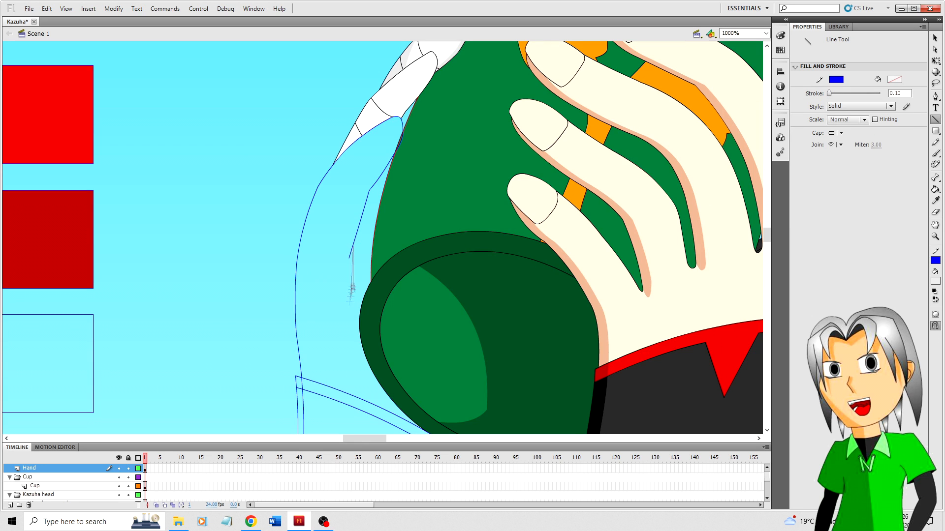
# Step: Reshape the new finger outline with the Selection tool and fill it white
pyautogui.click(363, 222)
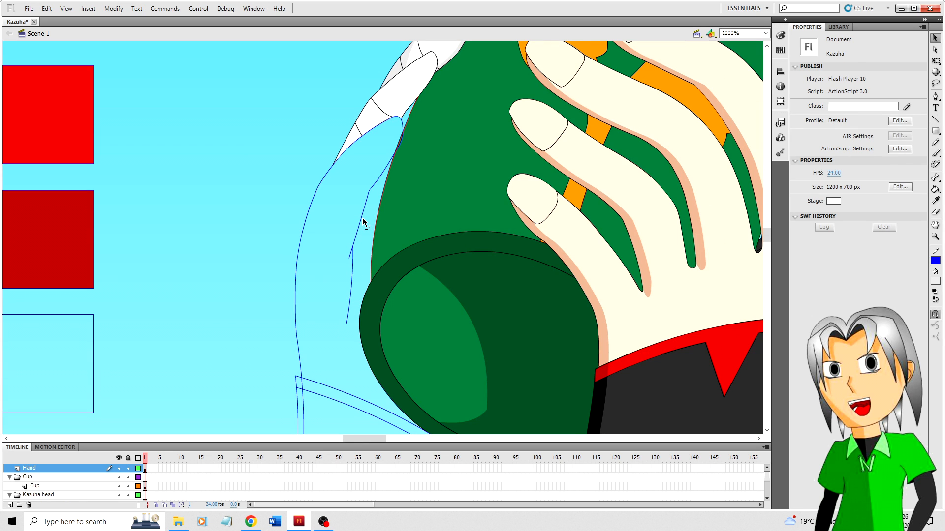
pyautogui.click(370, 204)
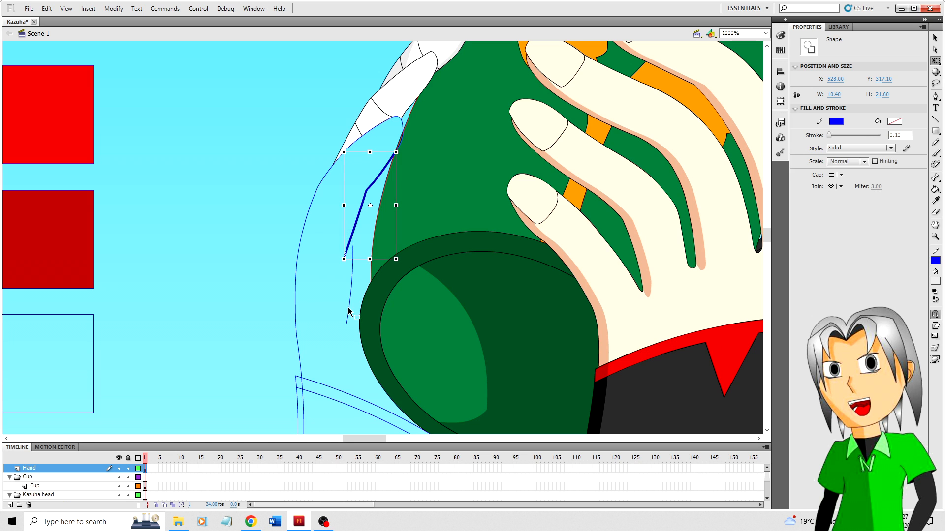
pyautogui.click(355, 333)
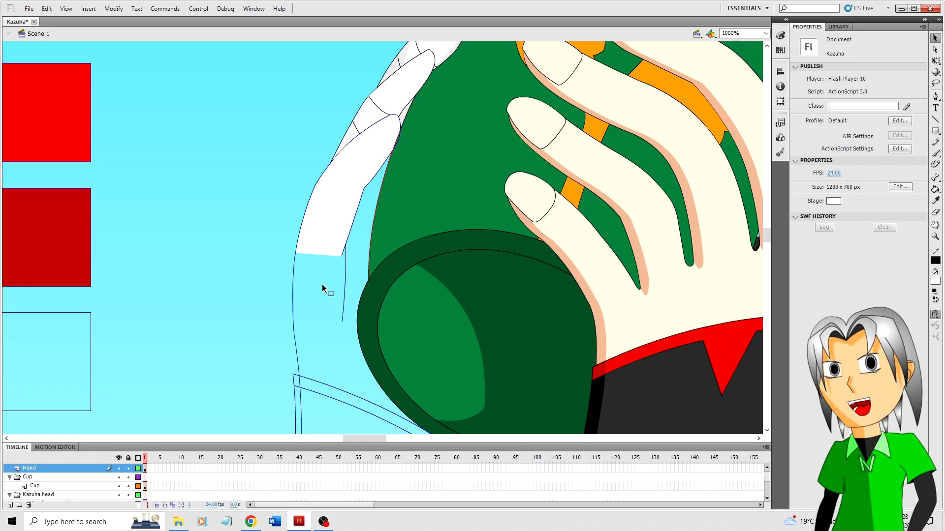
pyautogui.moveTo(274, 297)
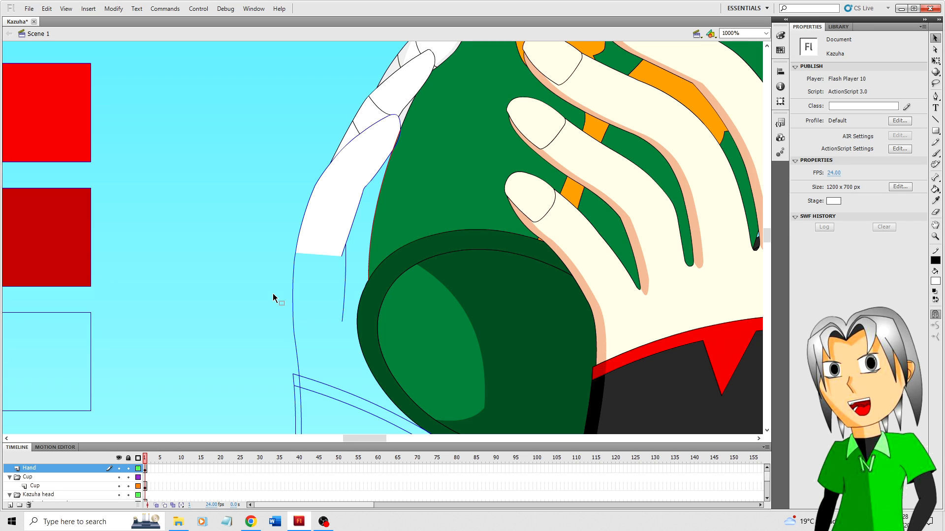
pyautogui.moveTo(400, 117)
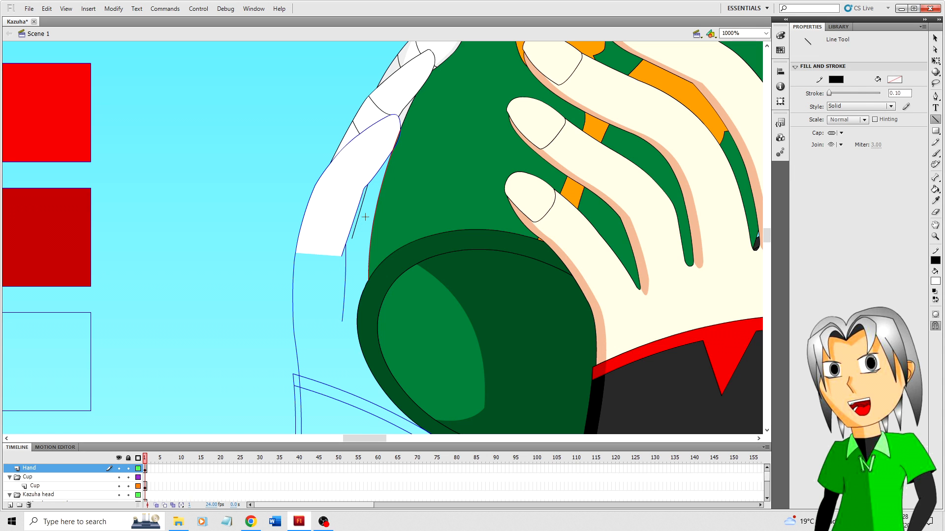
# Step: Hide the Cup layer and select the short red outline piece
pyautogui.click(390, 182)
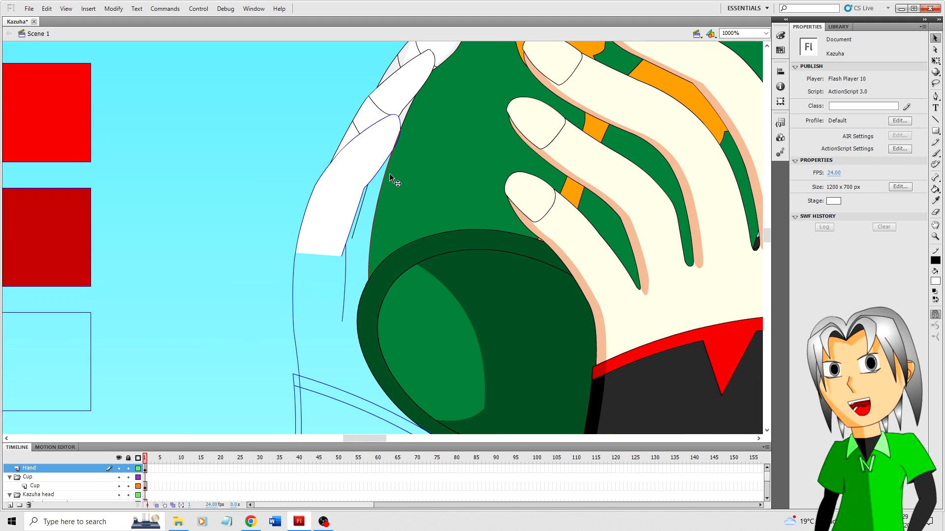
pyautogui.moveTo(375, 190)
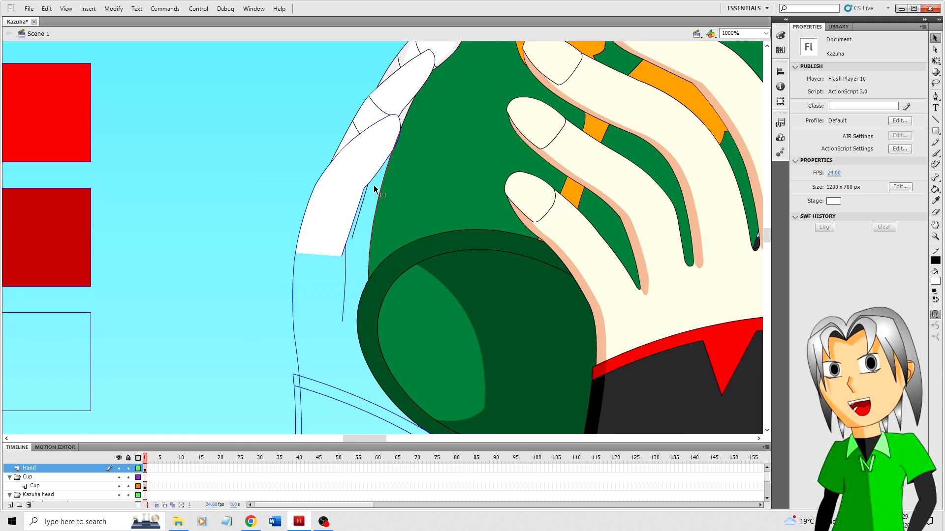
pyautogui.moveTo(344, 327)
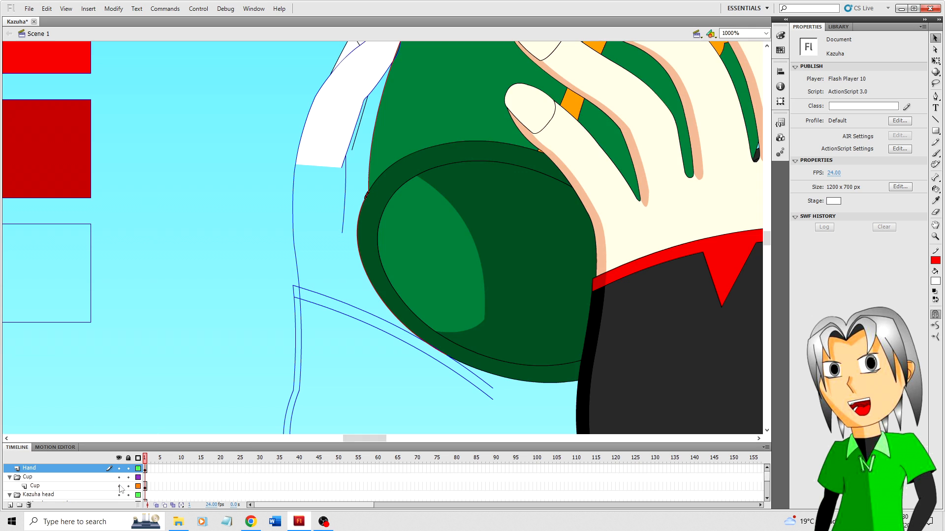
pyautogui.click(34, 486)
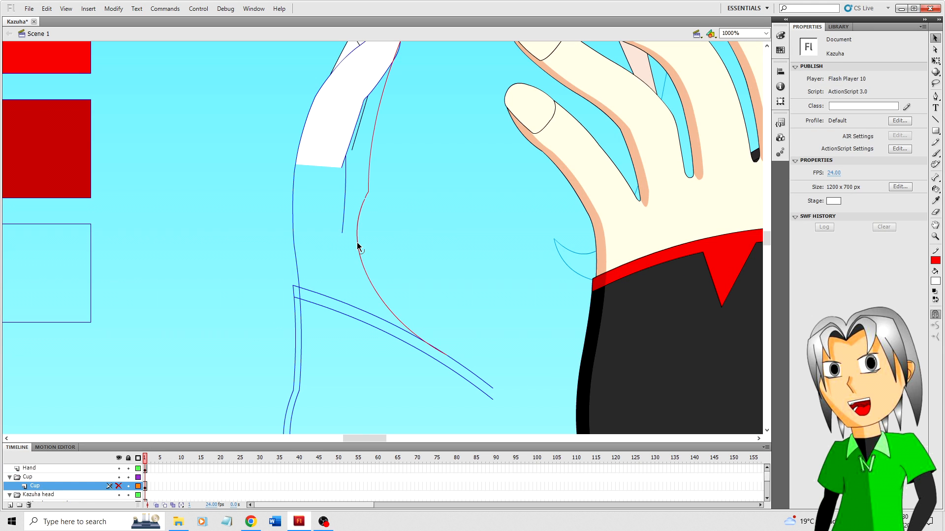
pyautogui.click(431, 350)
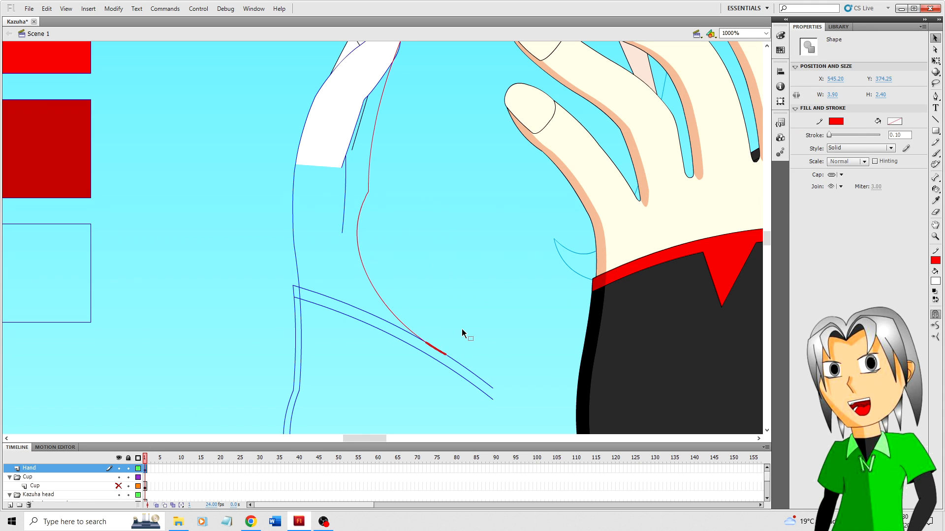